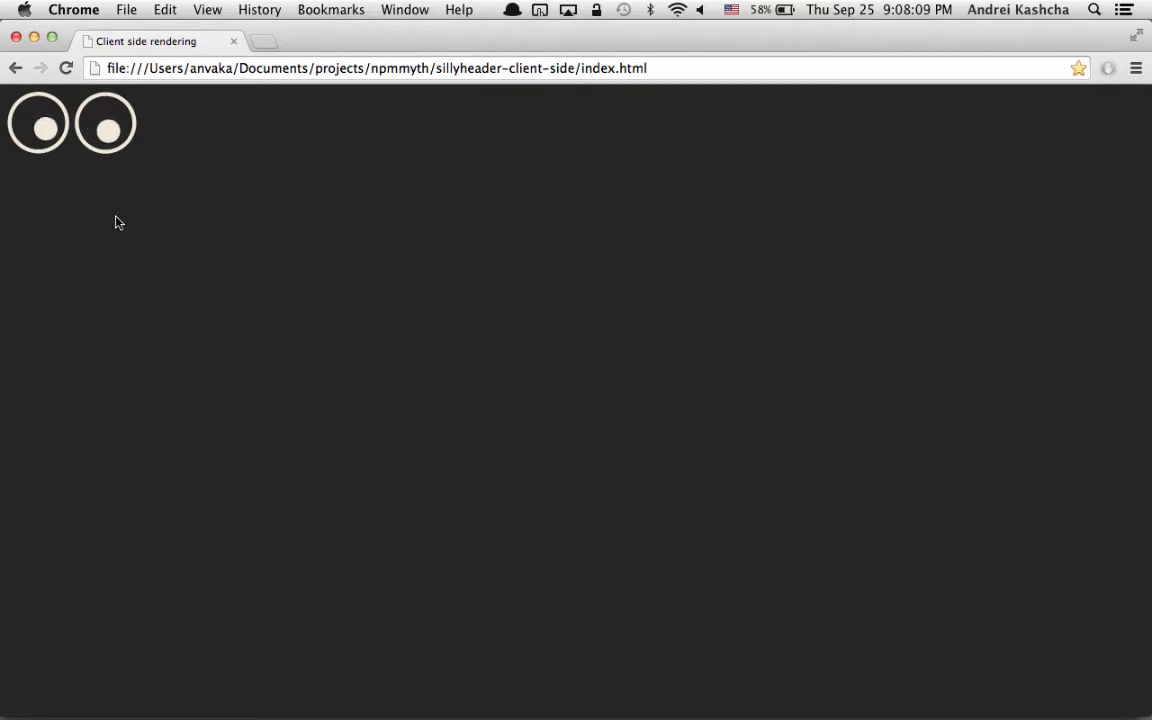
{"action": "mouse_move", "coordinate": [228, 144]}
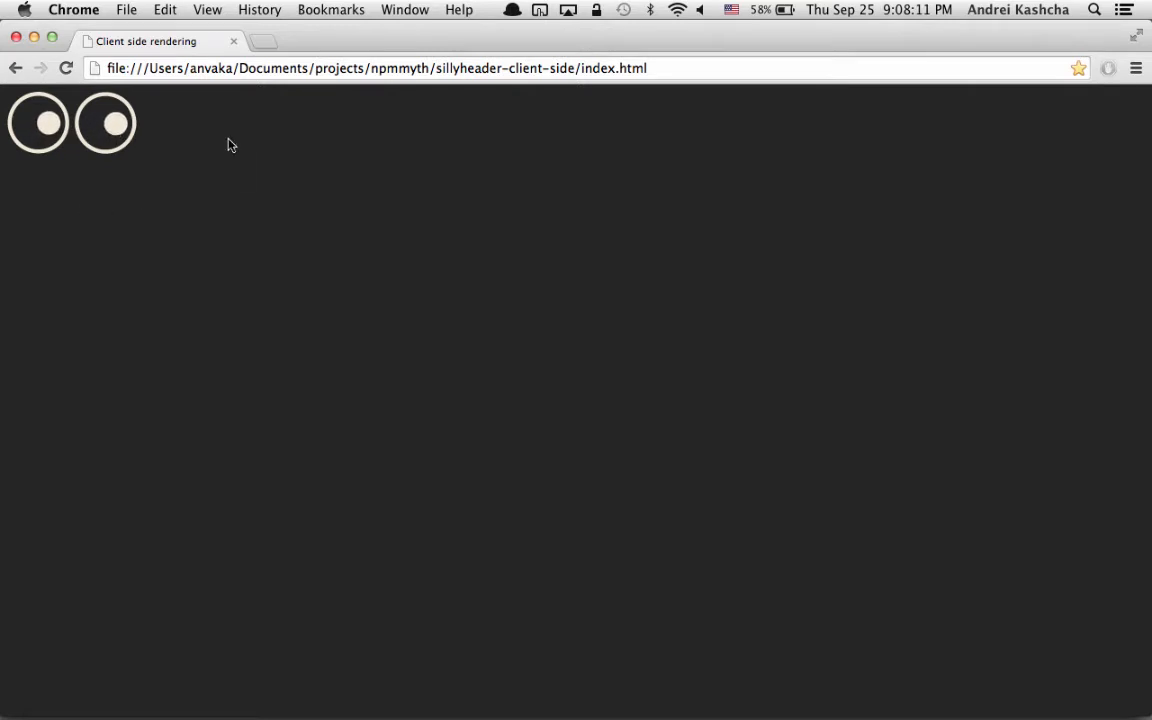
{"action": "mouse_move", "coordinate": [38, 362]}
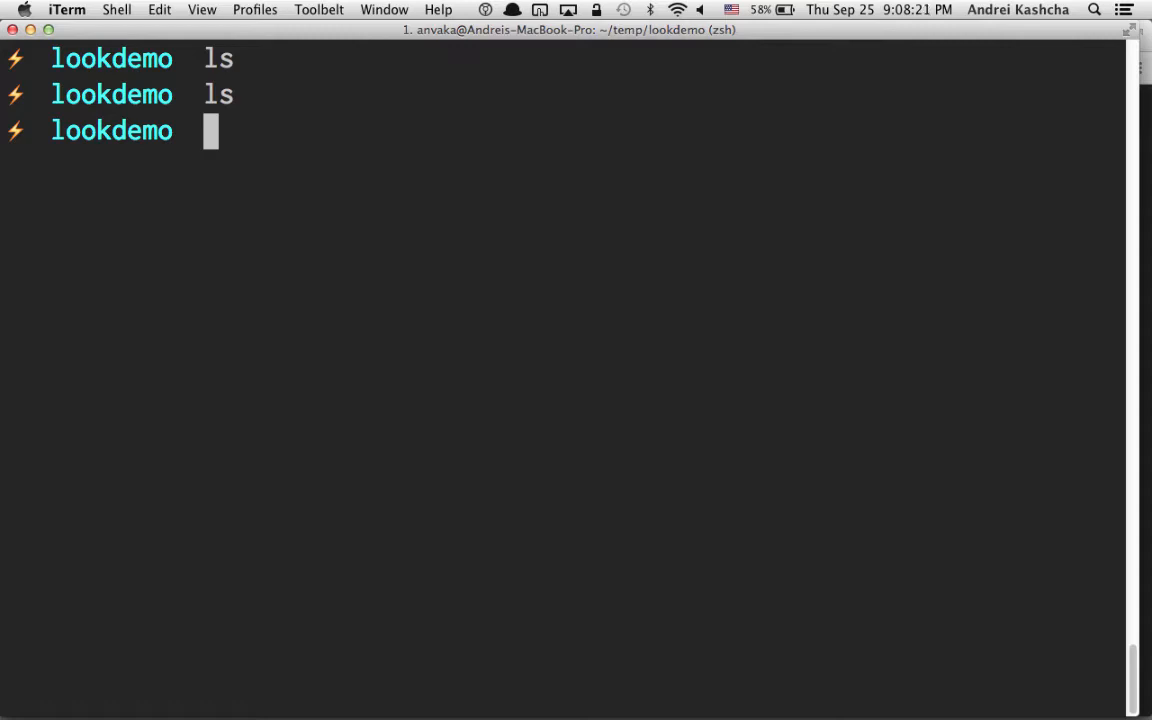
Create an empty package.json and install looker-on as a saved dependency.
{"action": "type", "text": "echo {}"}
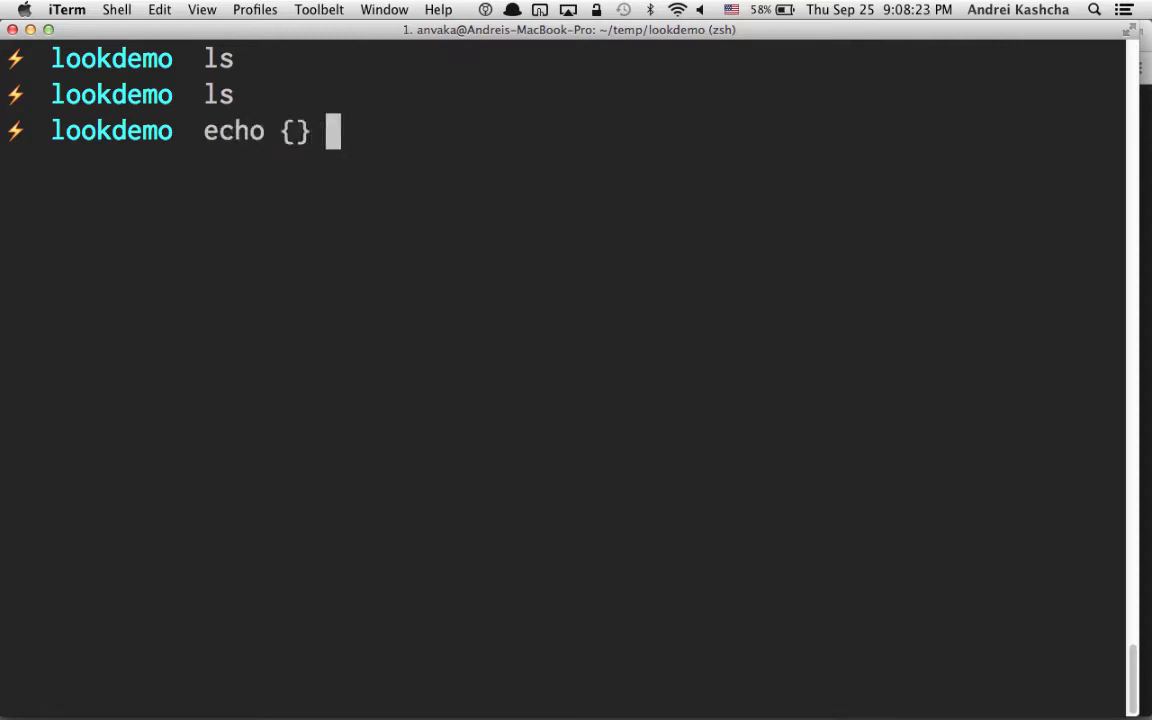
{"action": "type", "text": "> package.jso"}
{"action": "type", "text": "ls"}
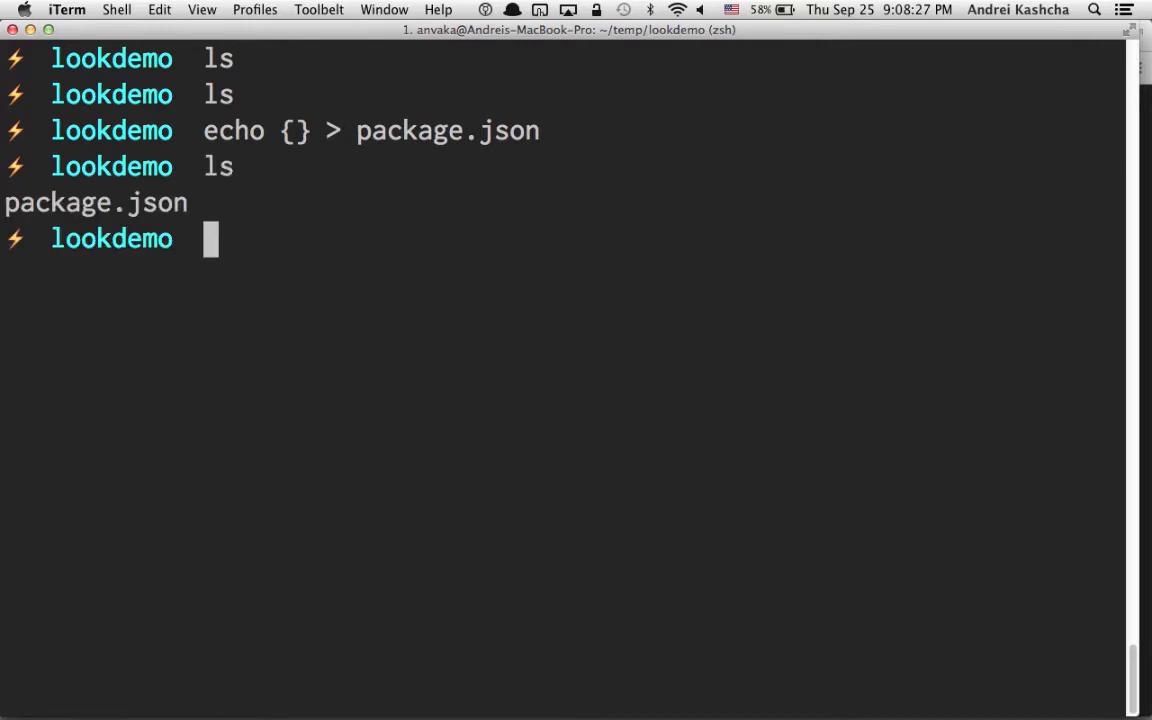
{"action": "type", "text": "npm i looke"}
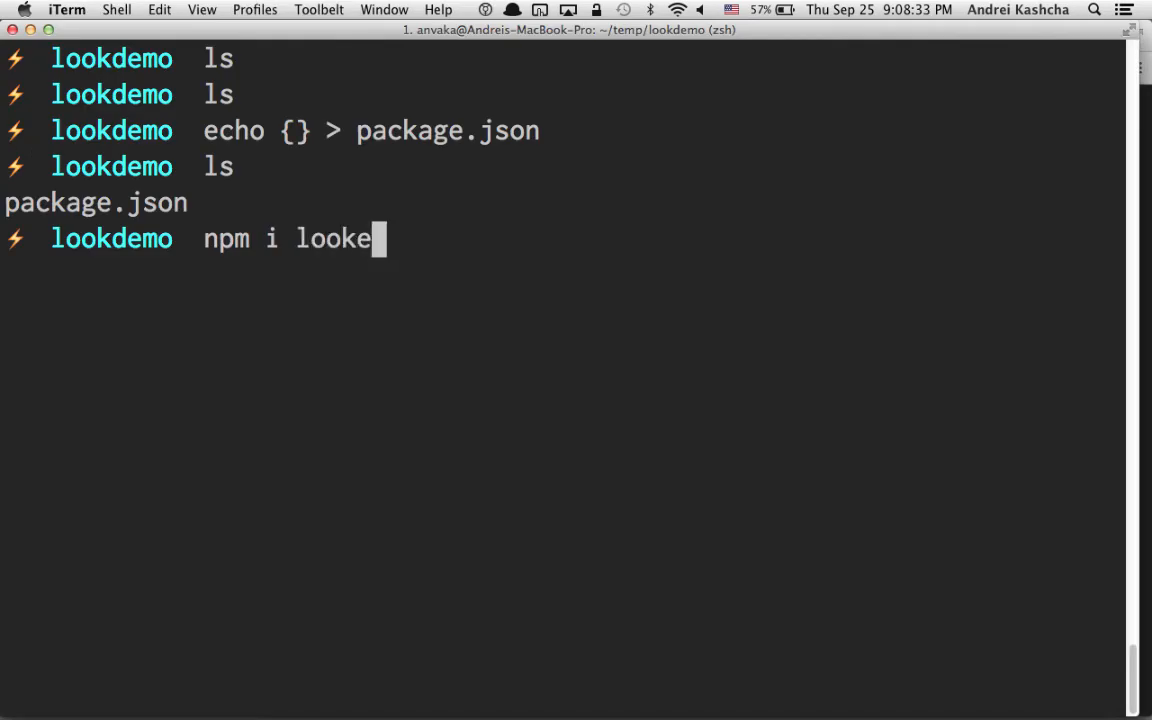
{"action": "type", "text": "r-on --save"}
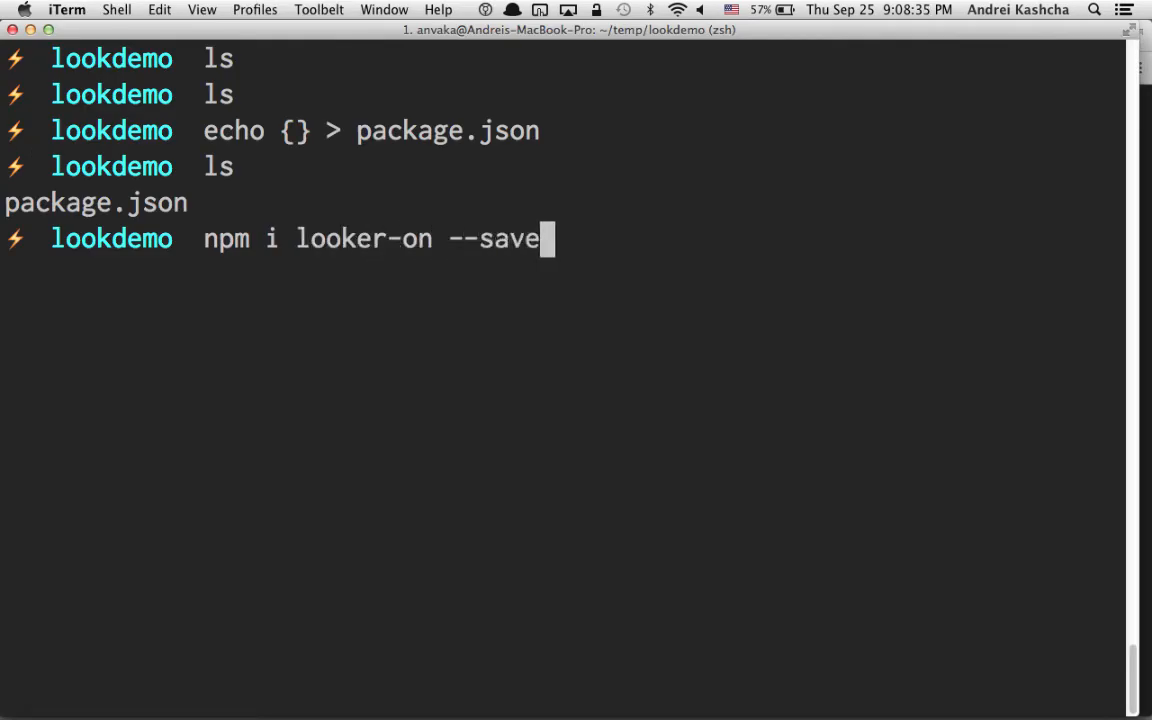
{"action": "key", "text": "Return"}
{"action": "type", "text": "ls"}
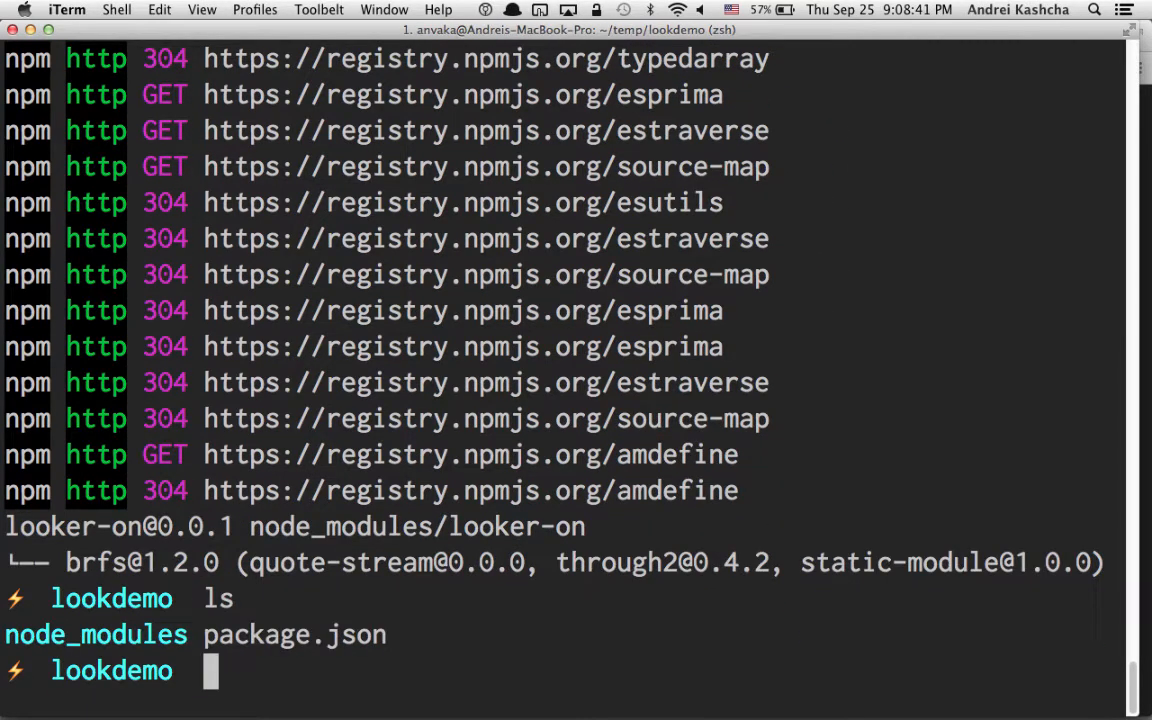
Start editing a new index.html in Vim.
{"action": "type", "text": "vim index.html"}
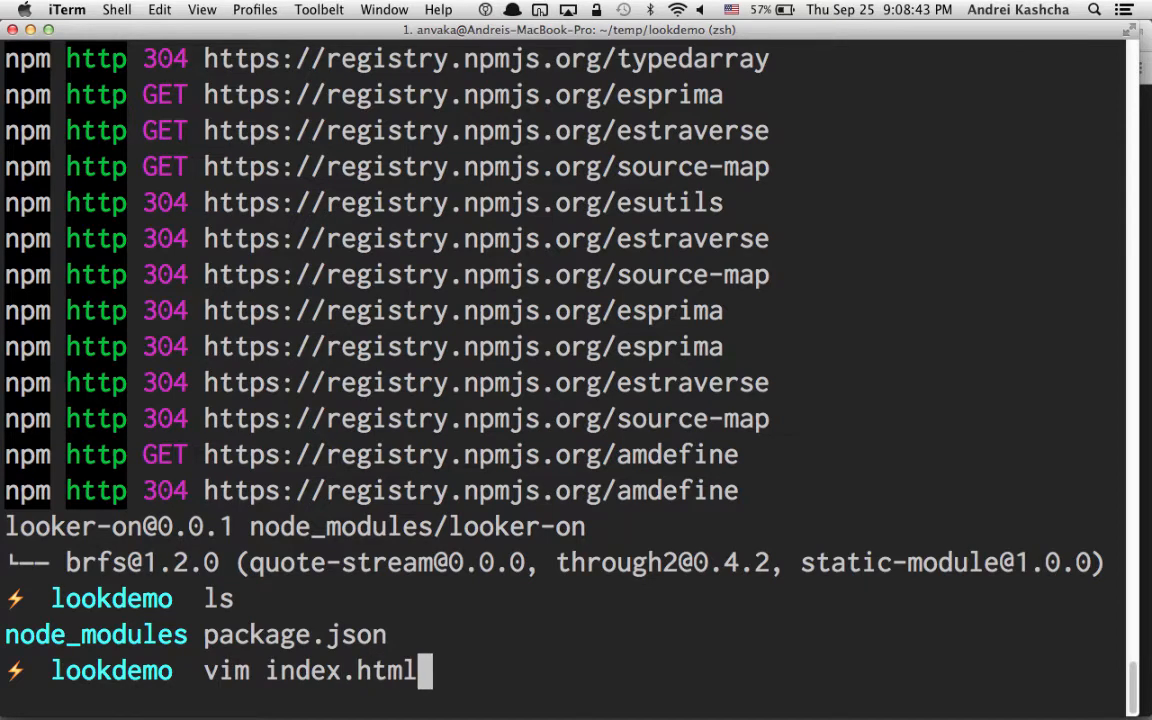
{"action": "key", "text": "Return"}
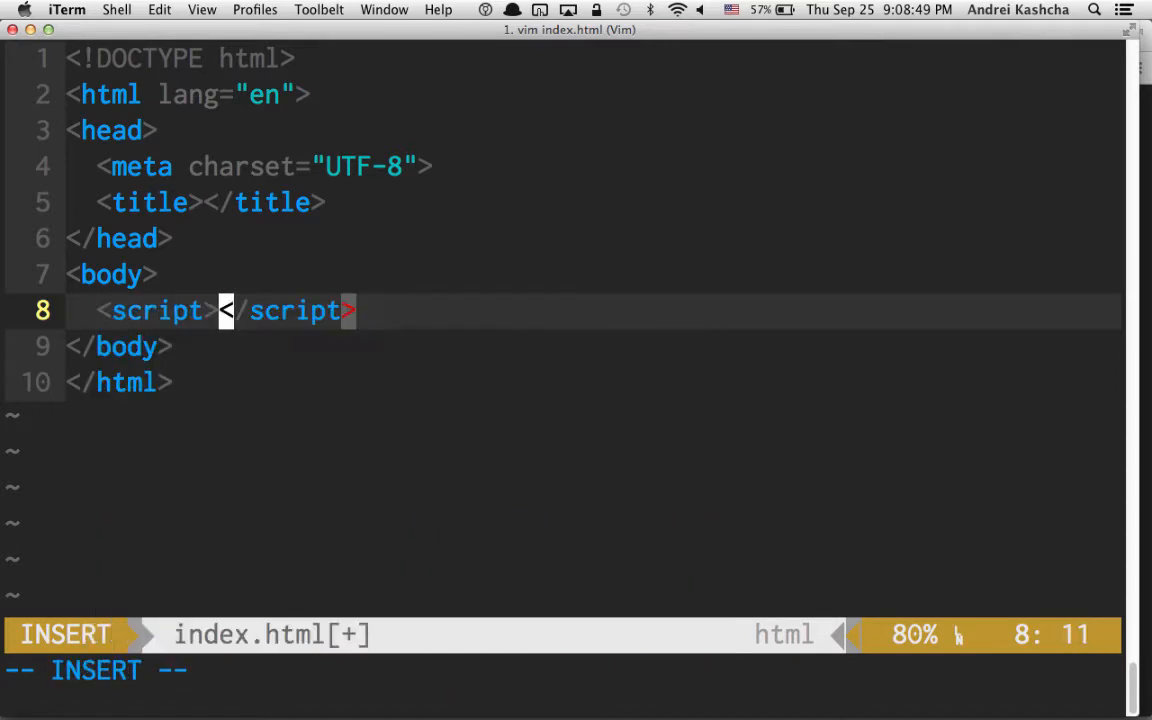
Add a bundle.js script to the body and a style.css stylesheet link to the head.
{"action": "type", "text": "src='"}
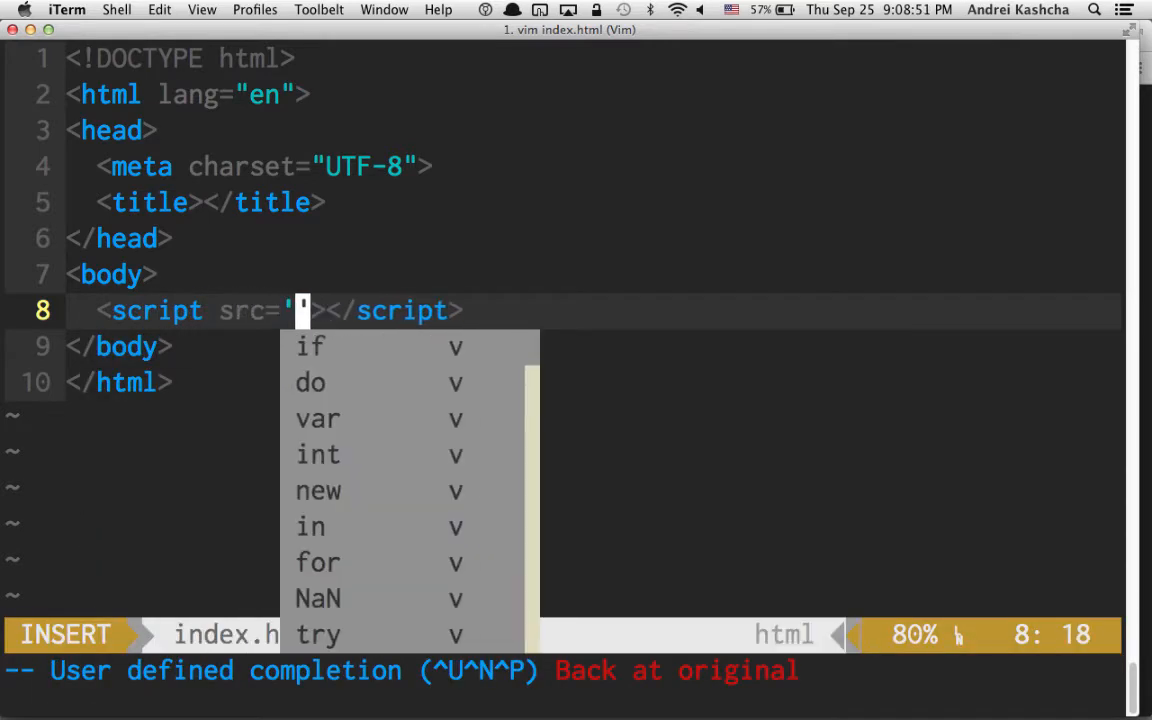
{"action": "type", "text": "bundle.js"}
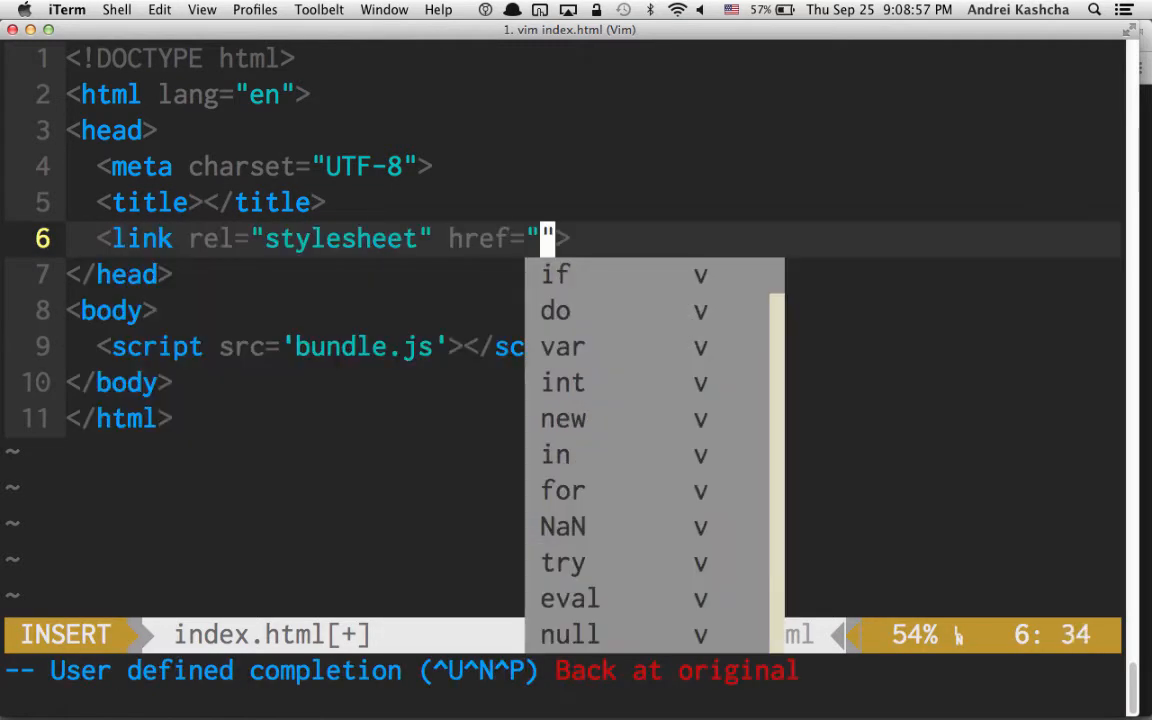
{"action": "type", "text": "st"}
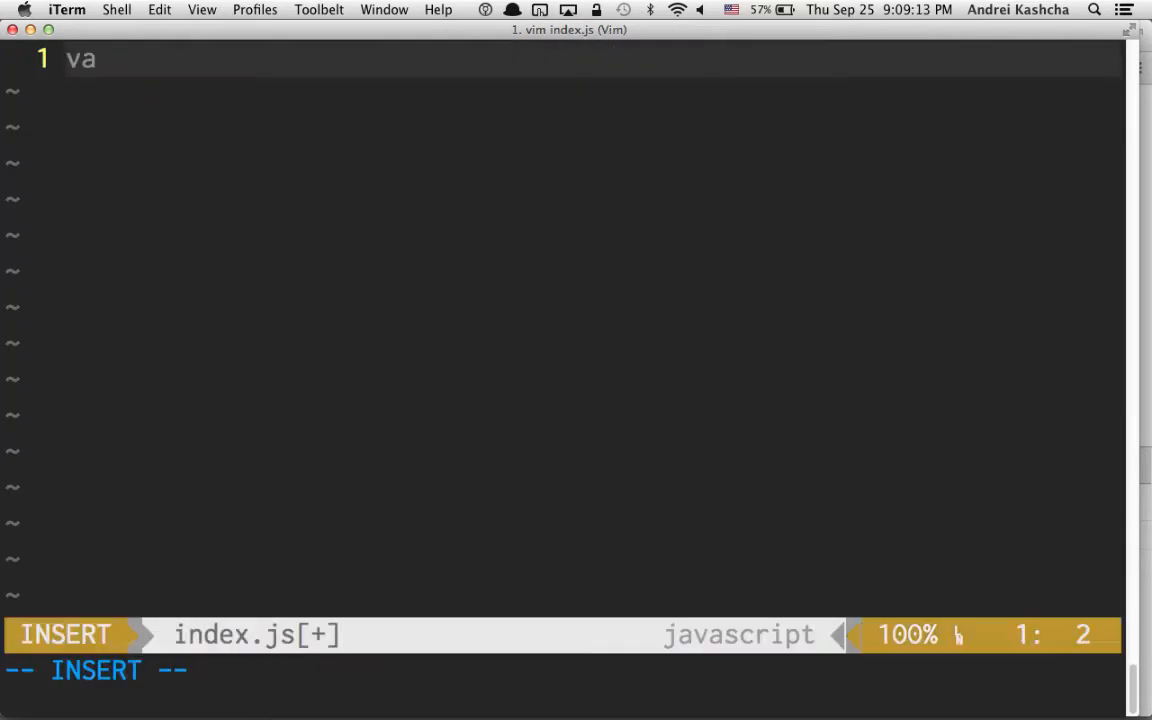
Write var Looker = require('looker-on') and new Looker(document.body) in index.js.
{"action": "type", "text": "r Looker ="}
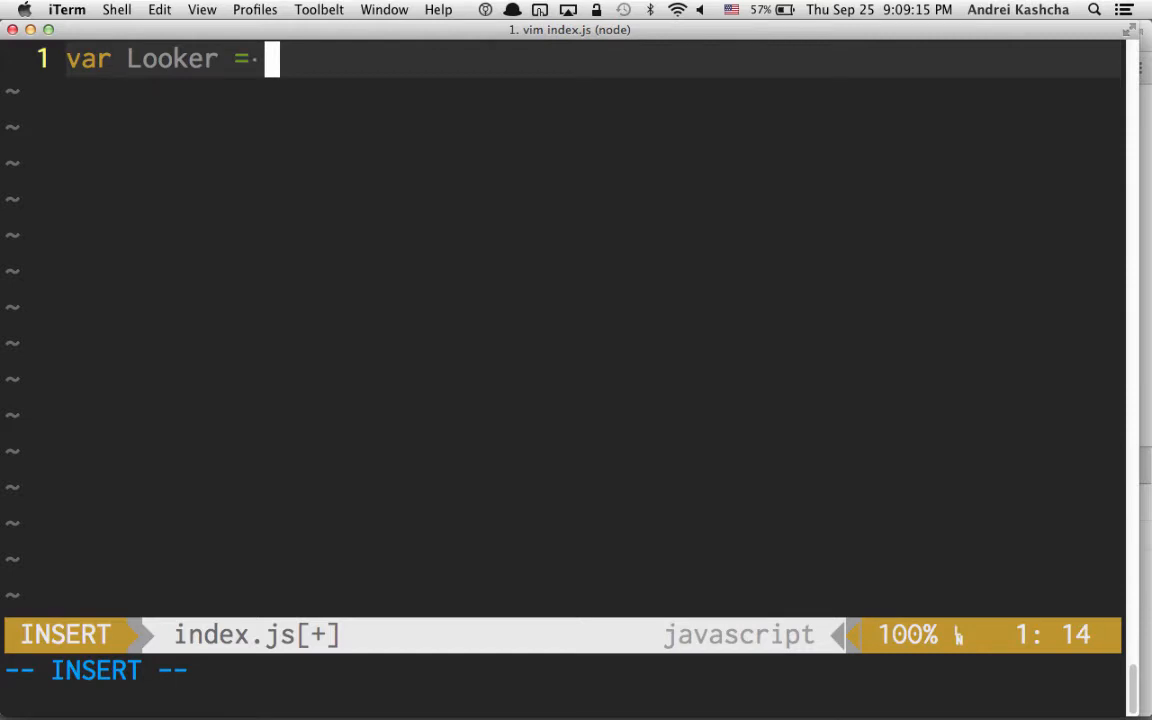
{"action": "type", "text": "require('')"}
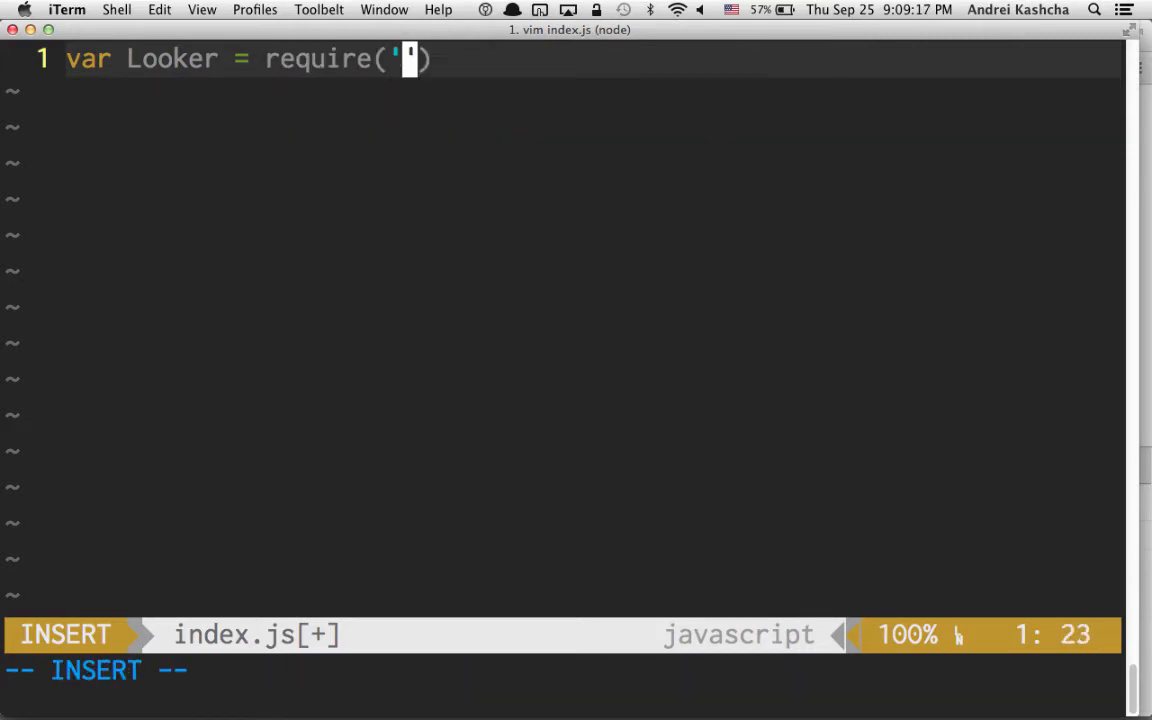
{"action": "type", "text": "looker-on"}
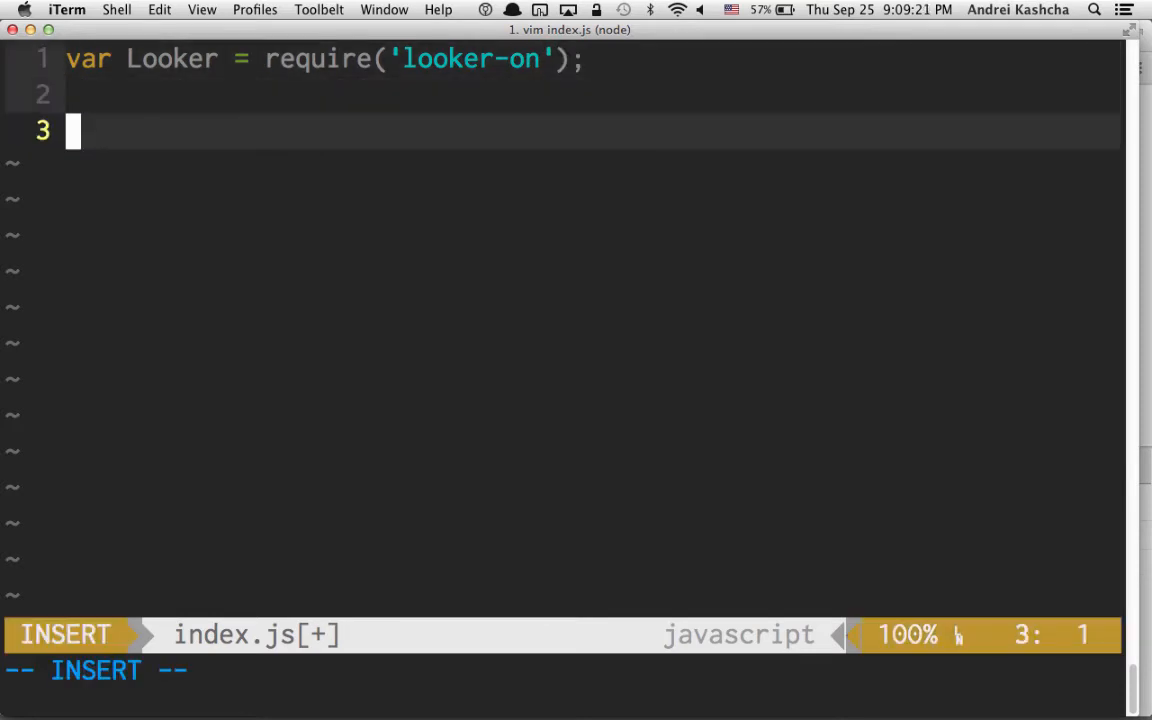
{"action": "type", "text": "new Looker("}
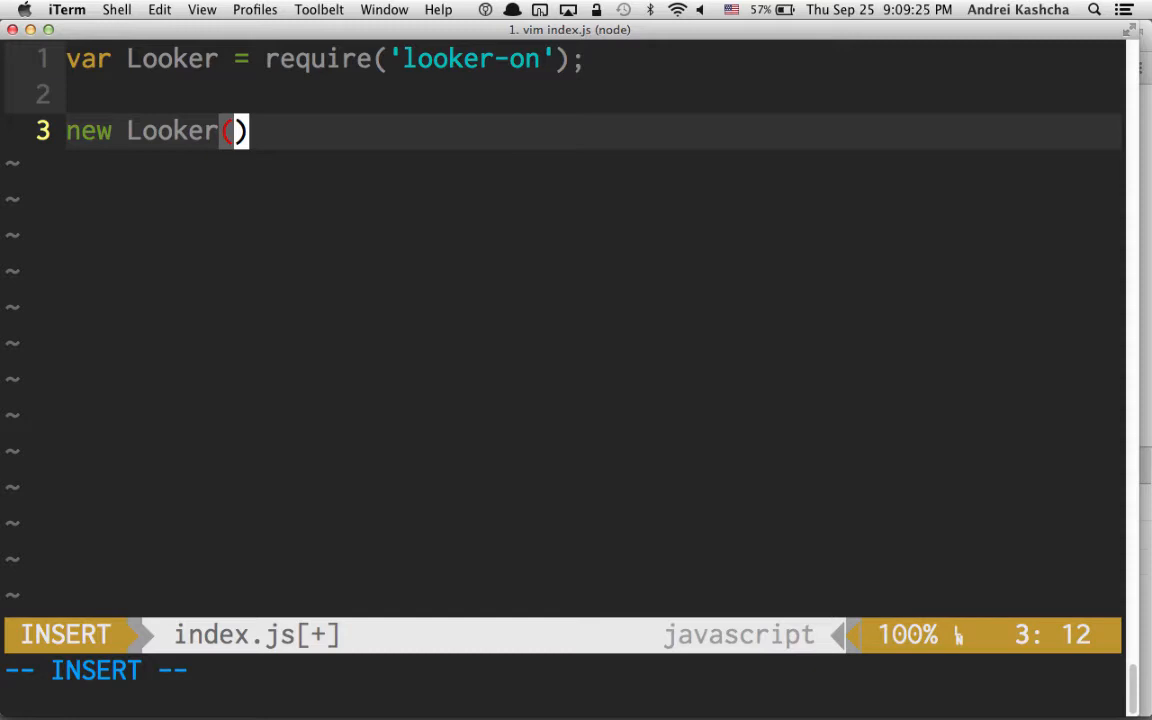
{"action": "type", "text": "d"}
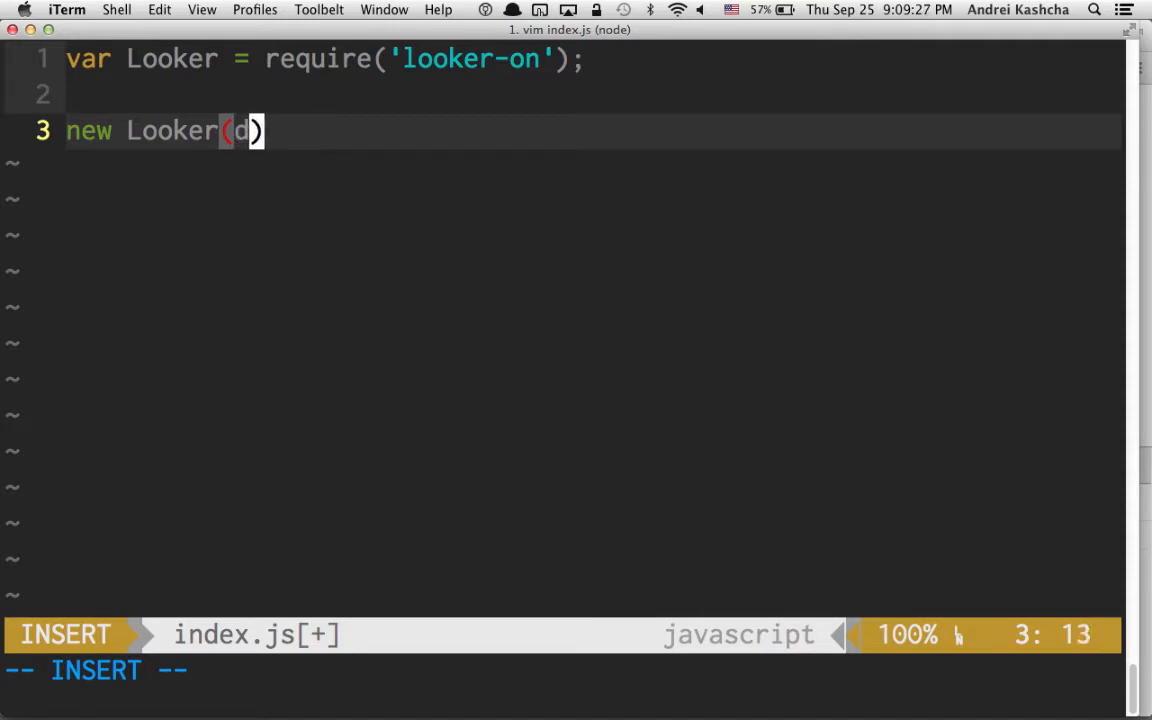
{"action": "type", "text": "ocument.body"}
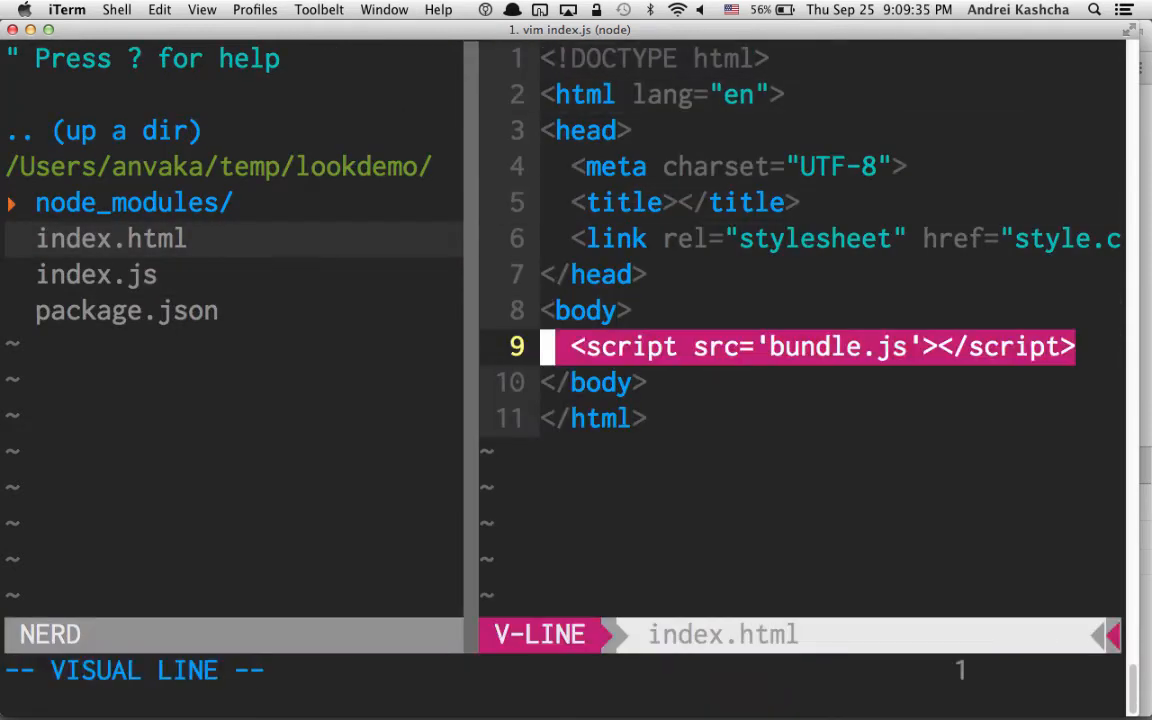
Leave insert mode after reviewing the bundle.js script line before quitting Vim.
{"action": "key", "text": "Escape"}
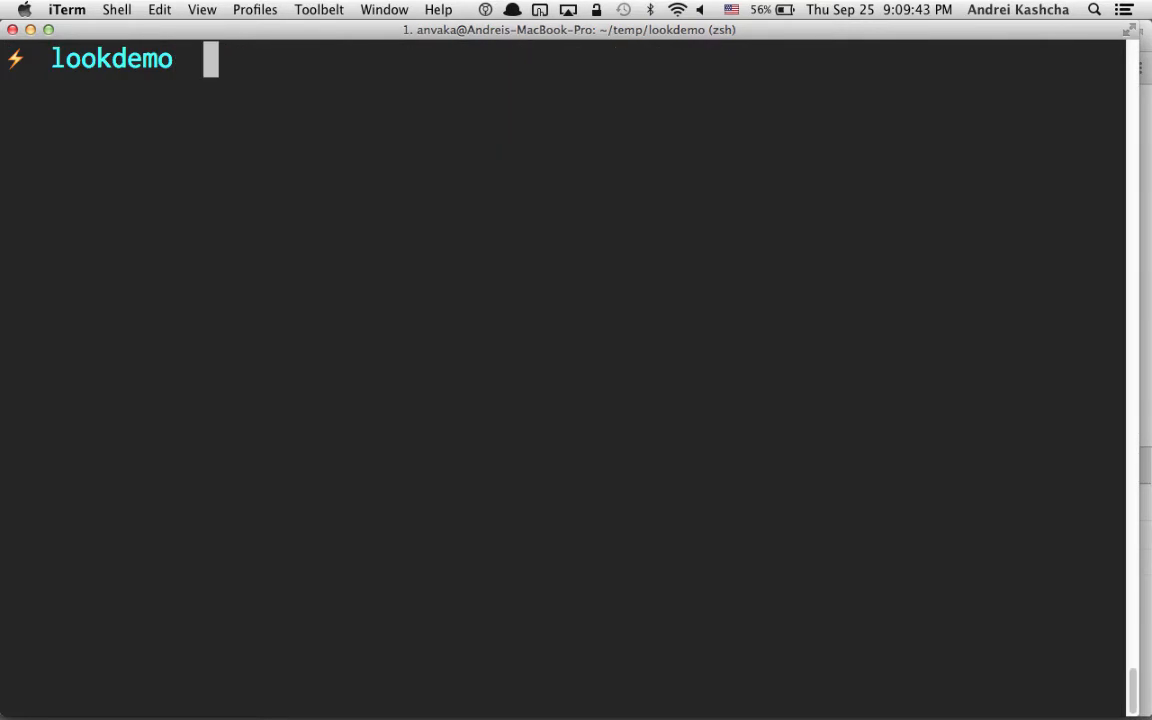
Recall and run the earlier browserify command that builds bundle.js and loads the page.
{"action": "key", "text": "ctrl+r"}
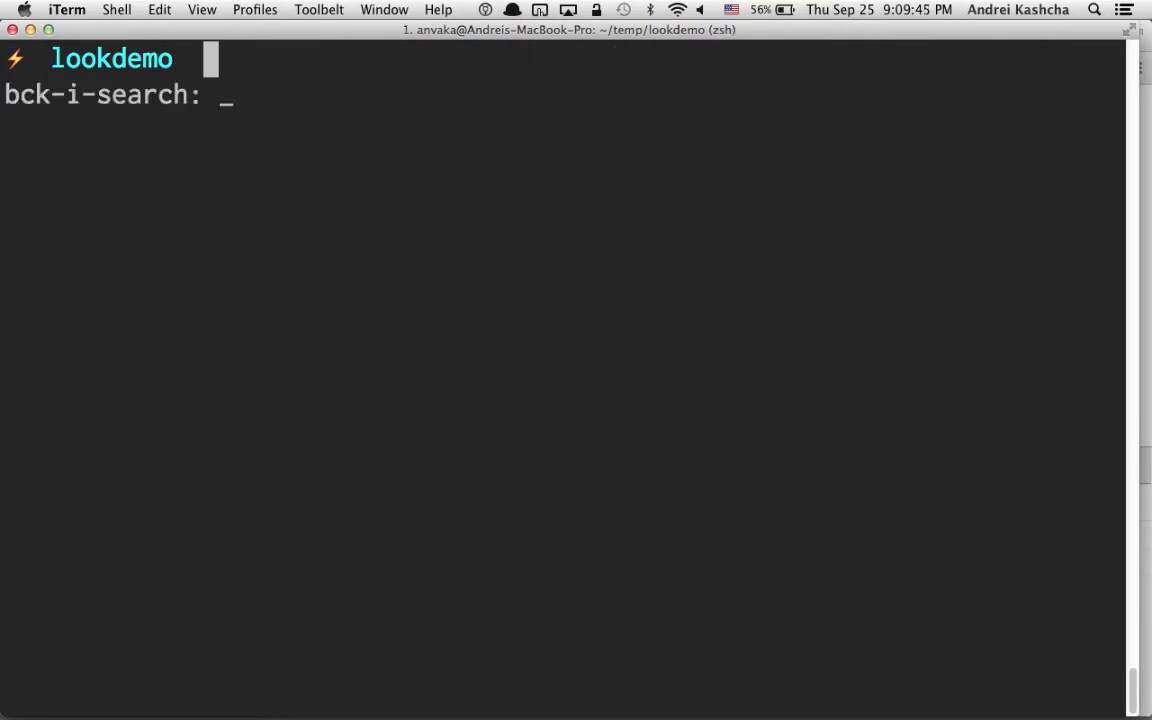
{"action": "key", "text": "Return"}
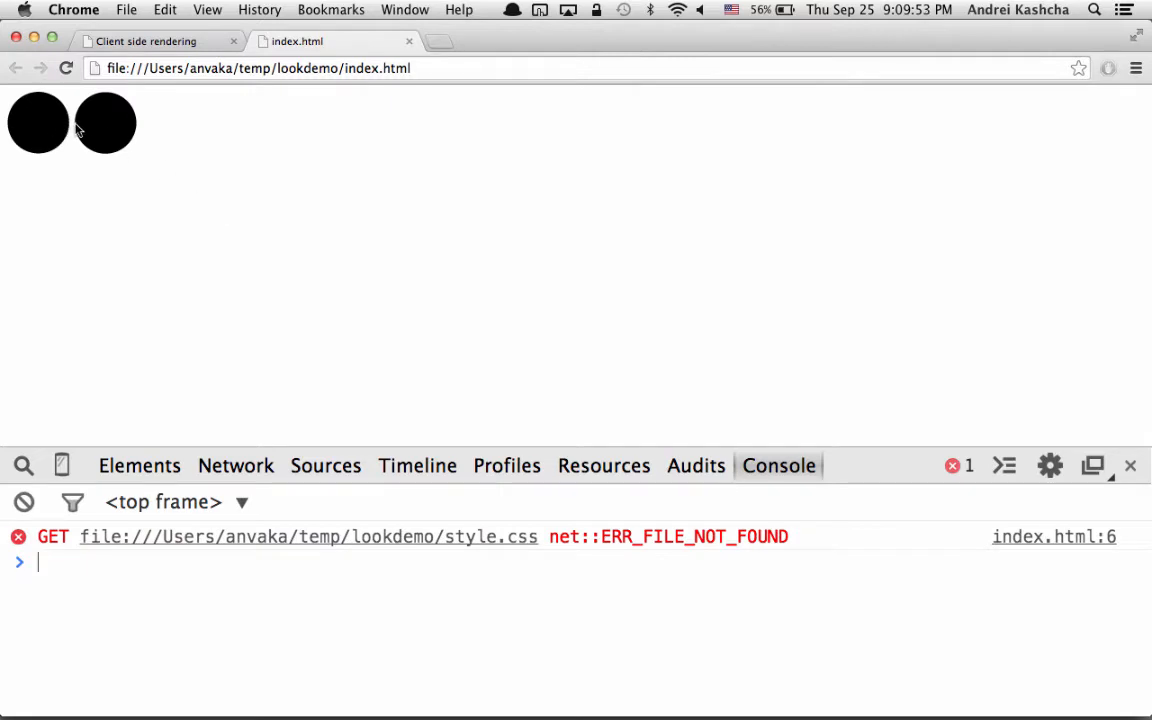
{"action": "mouse_move", "coordinate": [52, 122]}
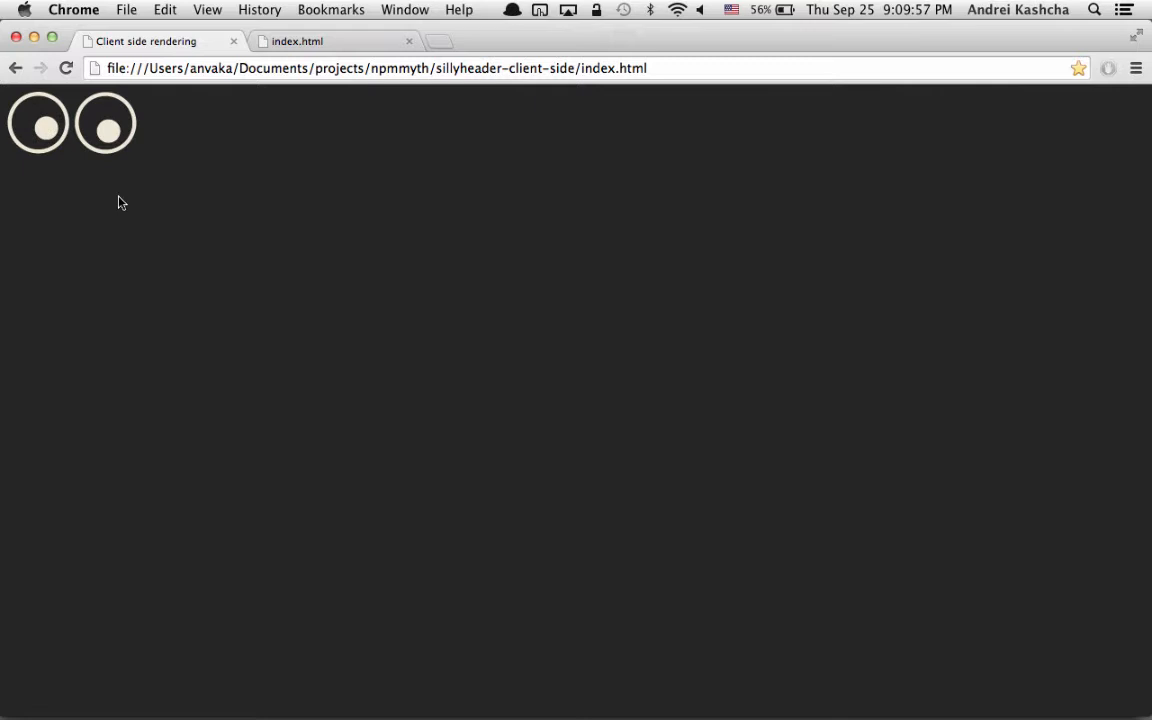
{"action": "mouse_move", "coordinate": [474, 342]}
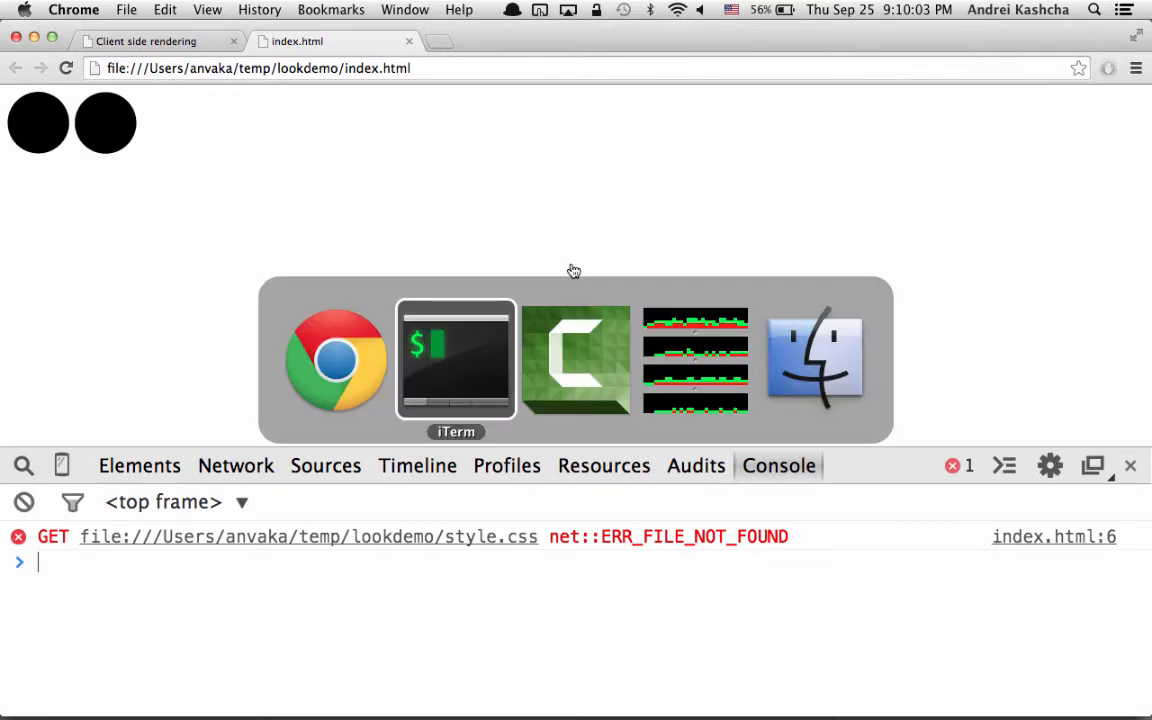
Return to iTerm and reopen index.html in Vim after comparing the unstyled eyes.
{"action": "left_click", "coordinate": [456, 358]}
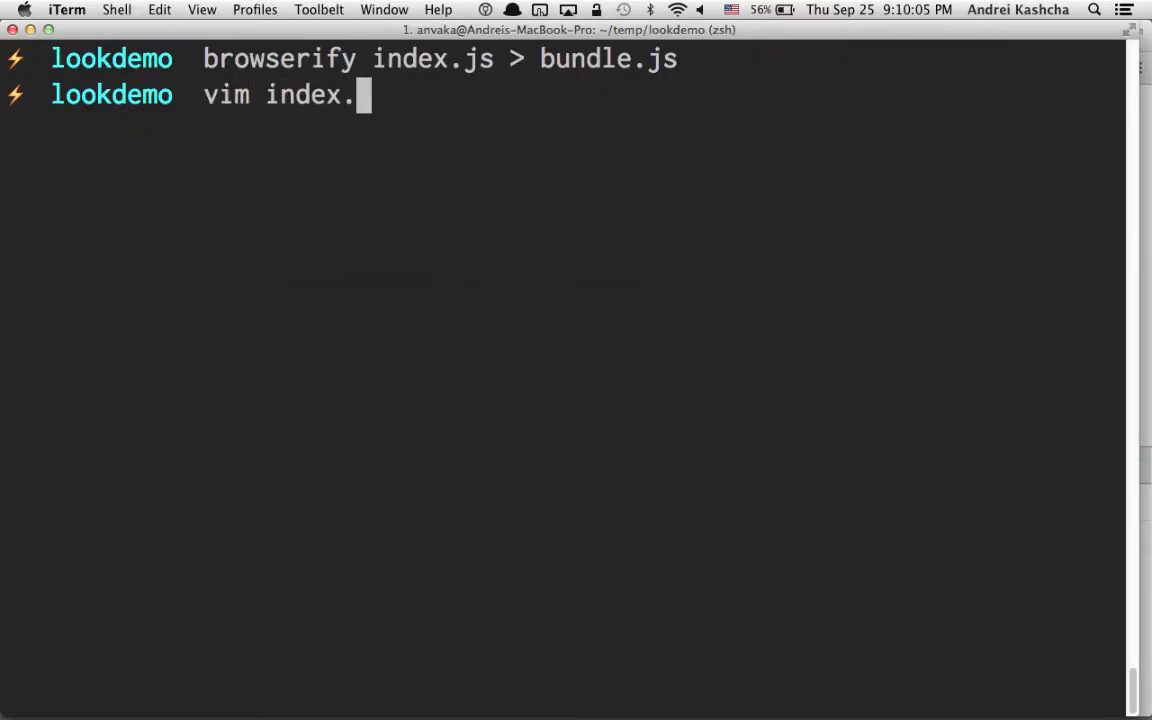
{"action": "key", "text": "Return"}
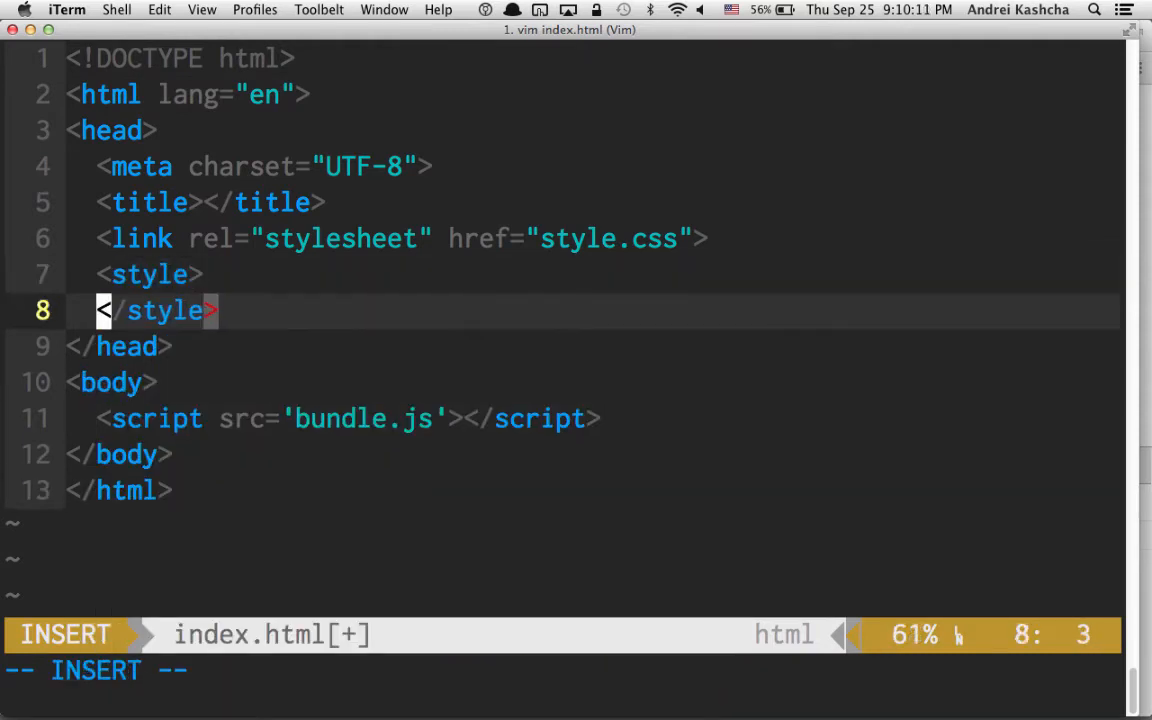
Style body with background #2f2f2f, position absolute, 100% width and height, overflow set.
{"action": "type", "text": "body {"}
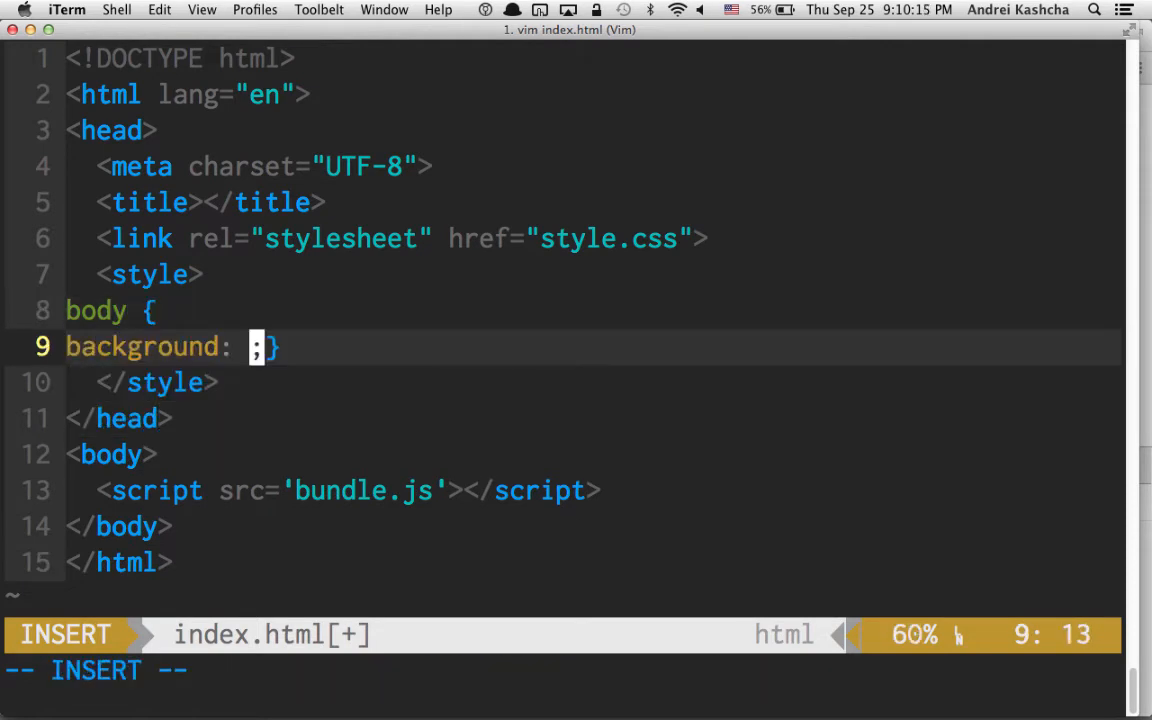
{"action": "type", "text": "#2f2f2f;"}
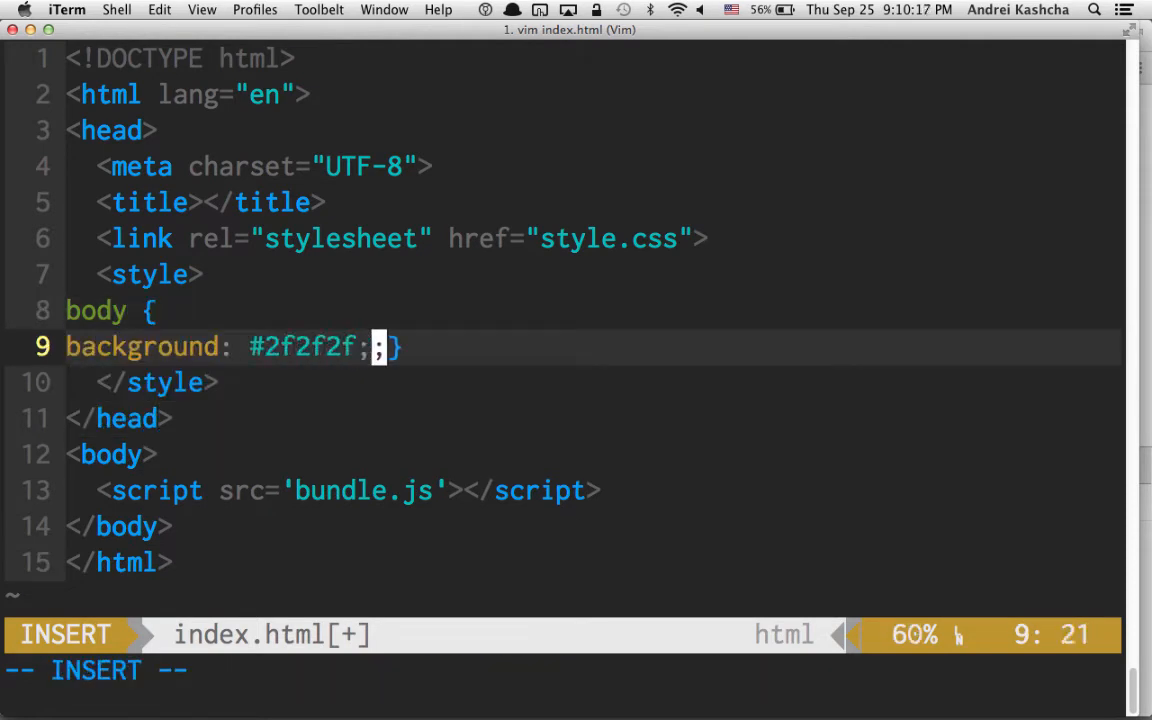
{"action": "type", "text": "postion;}"}
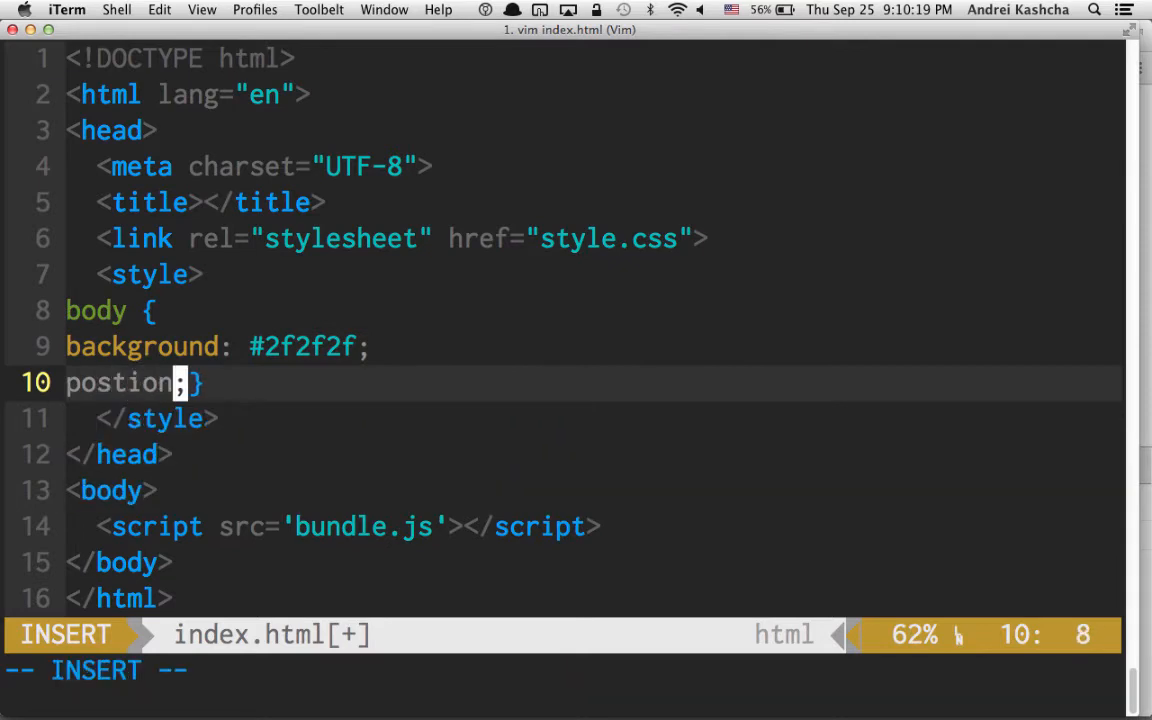
{"action": "key", "text": "BackSpace"}
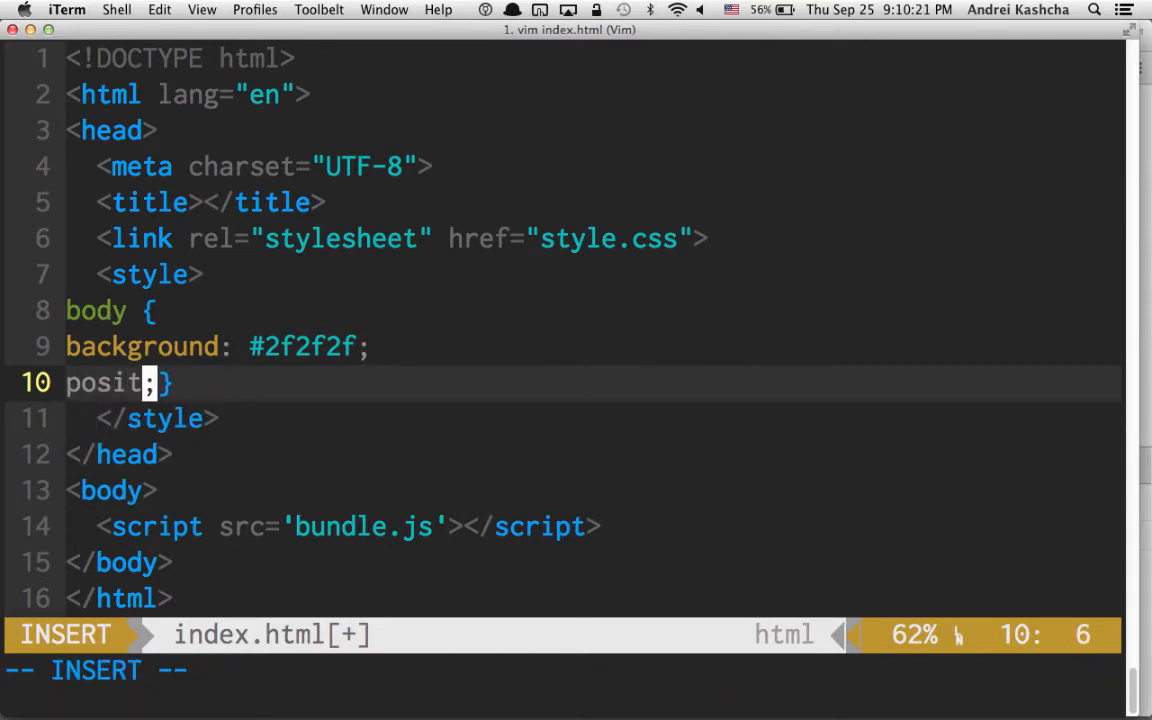
{"action": "type", "text": "ion:"}
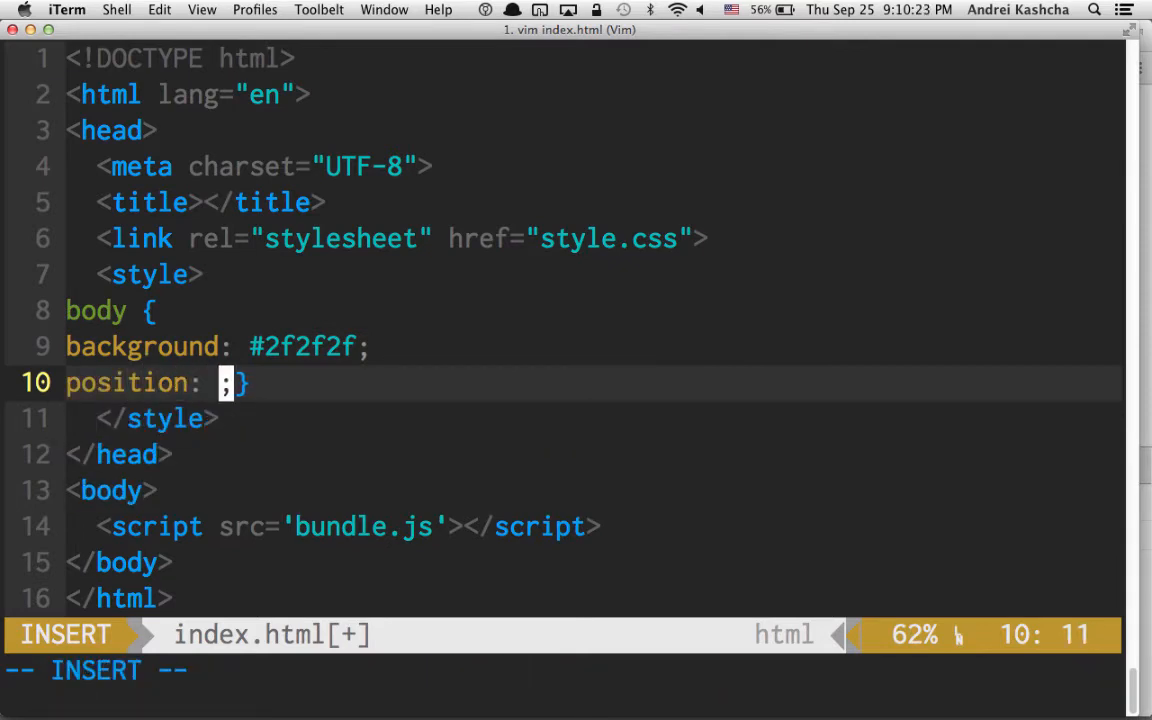
{"action": "type", "text": "100%;"}
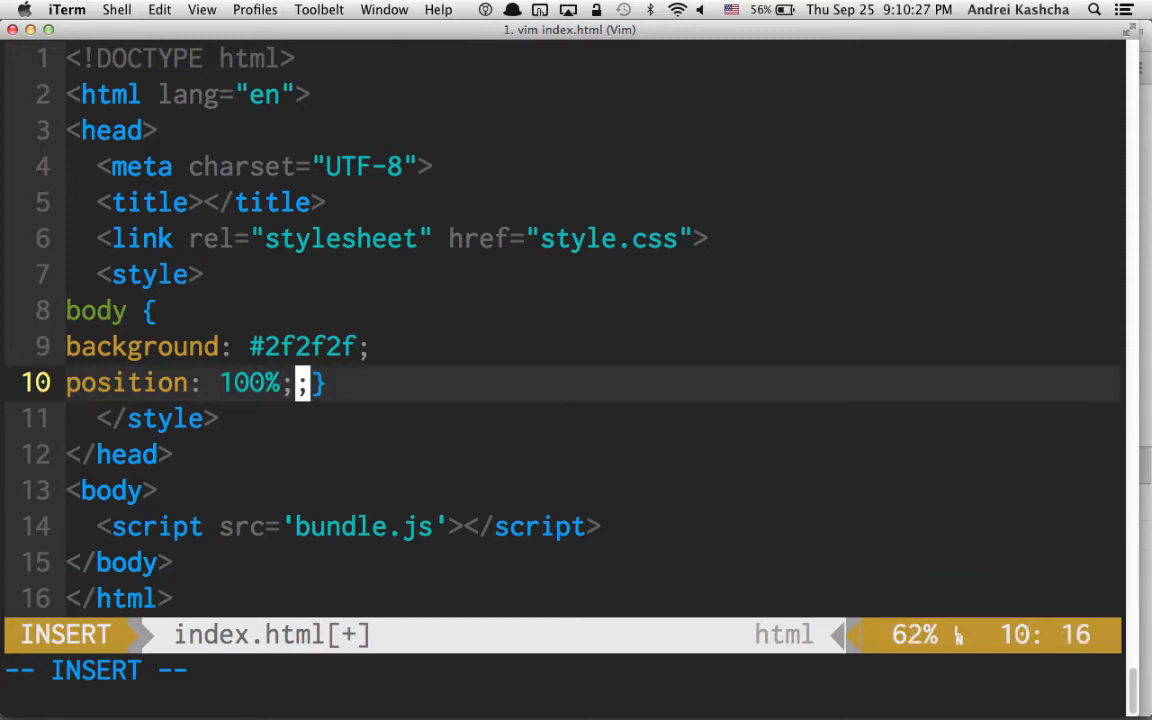
{"action": "type", "text": "absolute"}
{"action": "type", "text": "height: 100%;"}
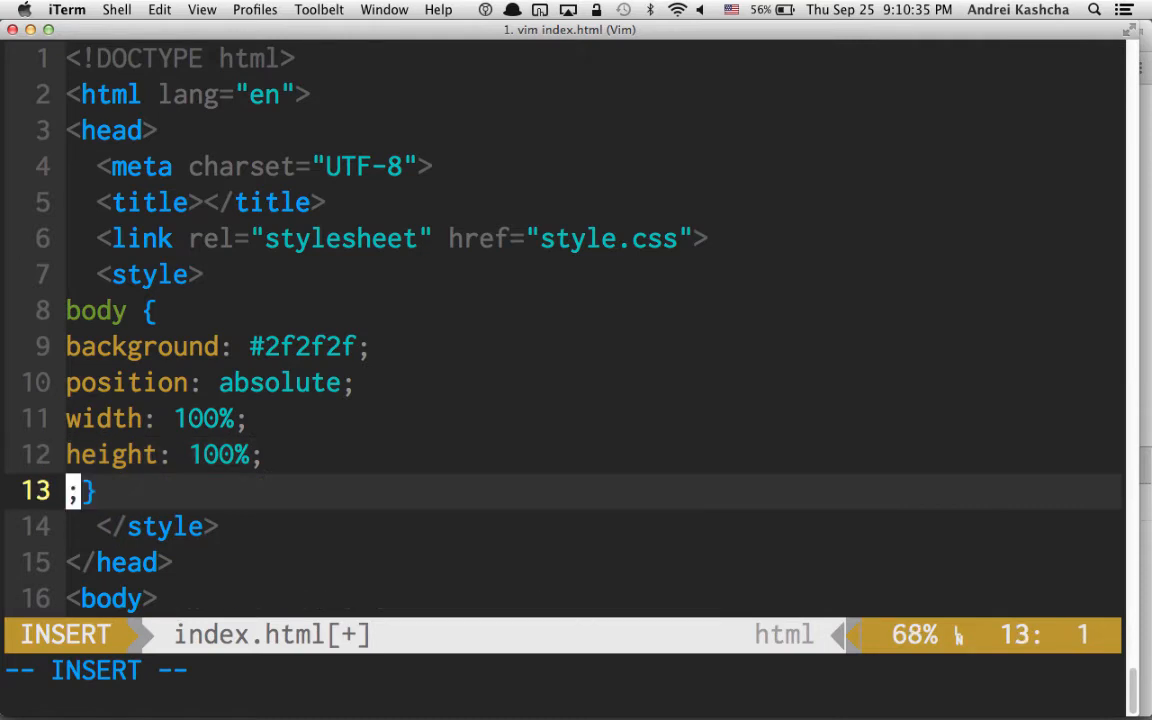
{"action": "type", "text": "over"}
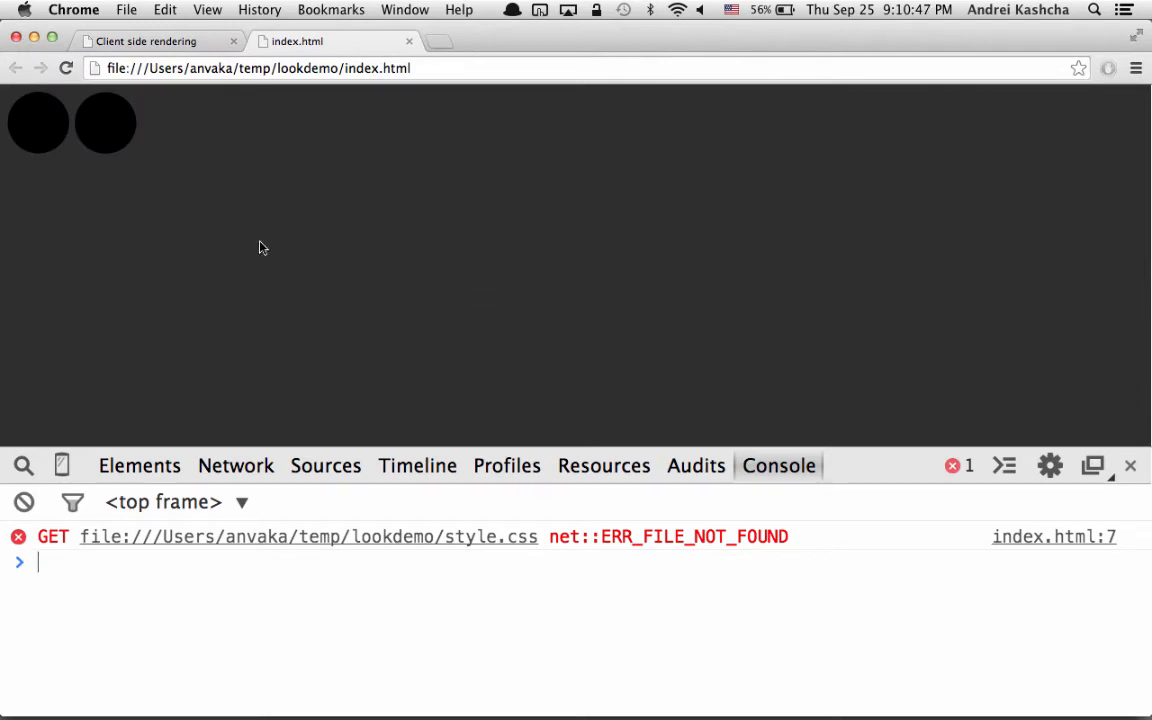
{"action": "mouse_move", "coordinate": [168, 208]}
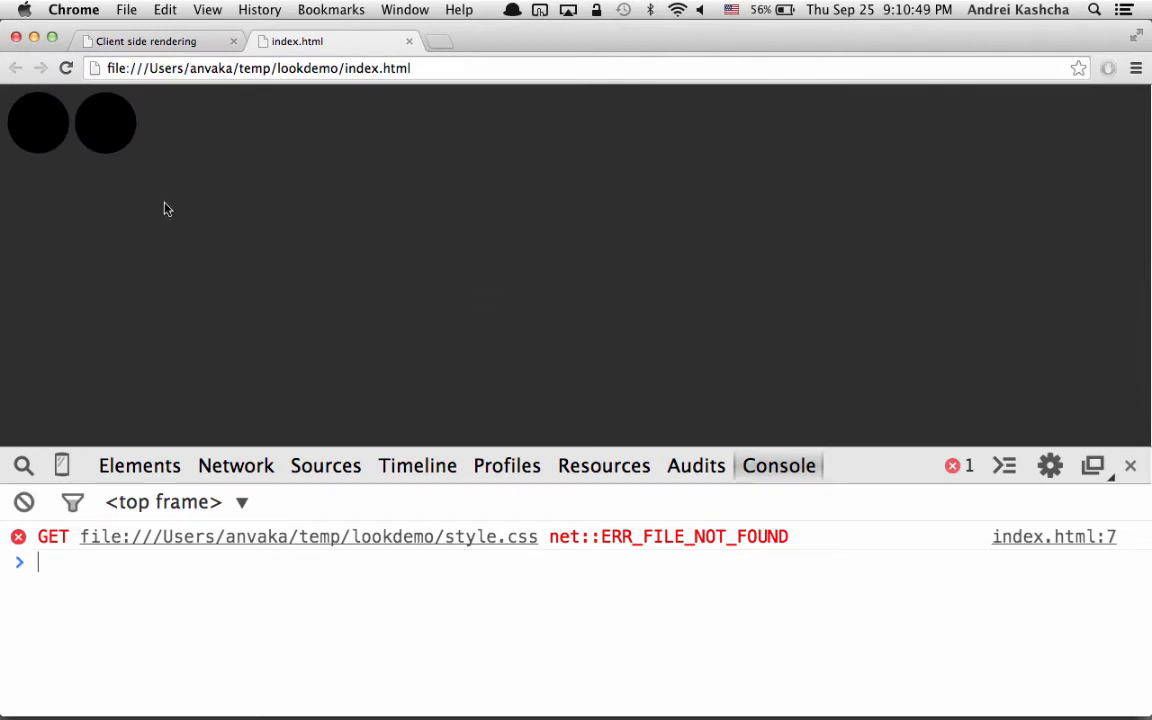
{"action": "mouse_move", "coordinate": [508, 548]}
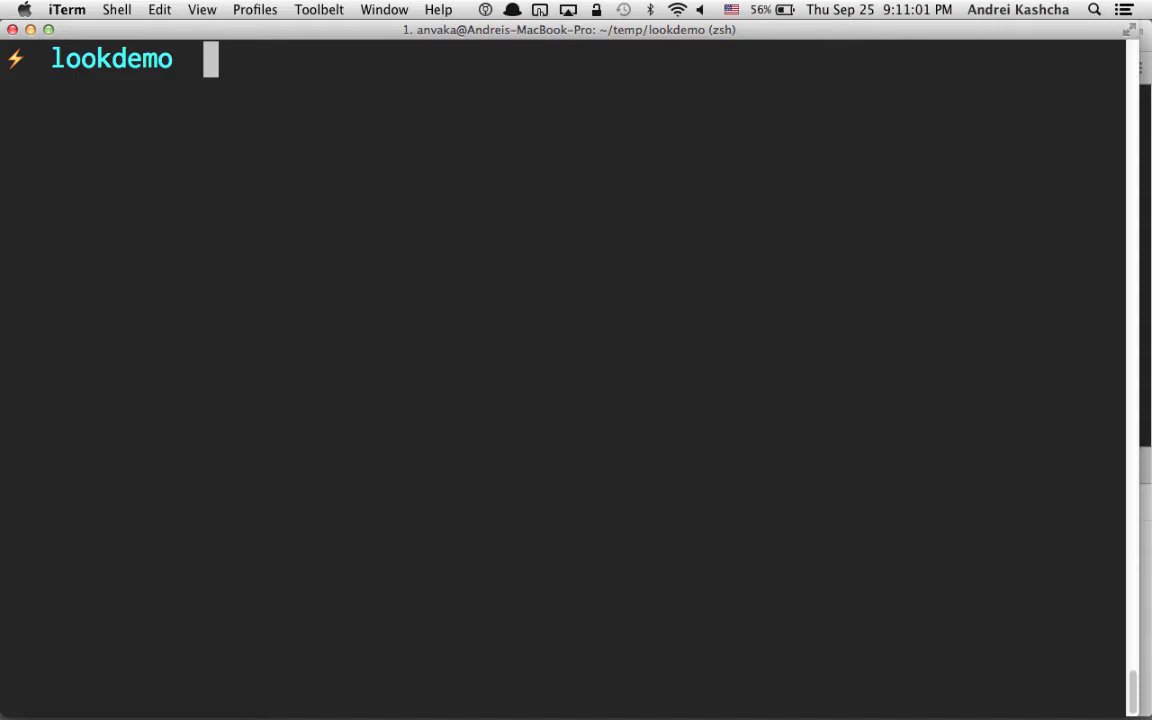
{"action": "mouse_move", "coordinate": [352, 548]}
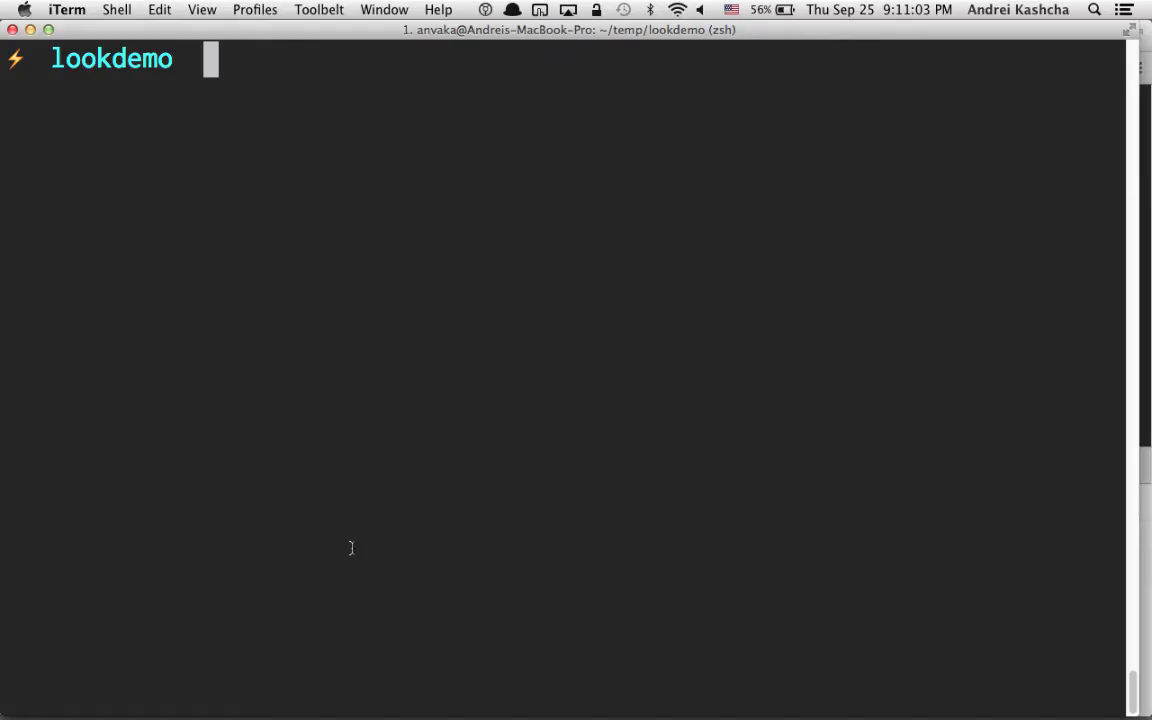
Run parcelify index.js -c style.css and cat the generated eye-line and pupil rules.
{"action": "type", "text": "parcelify index.js -c style.css"}
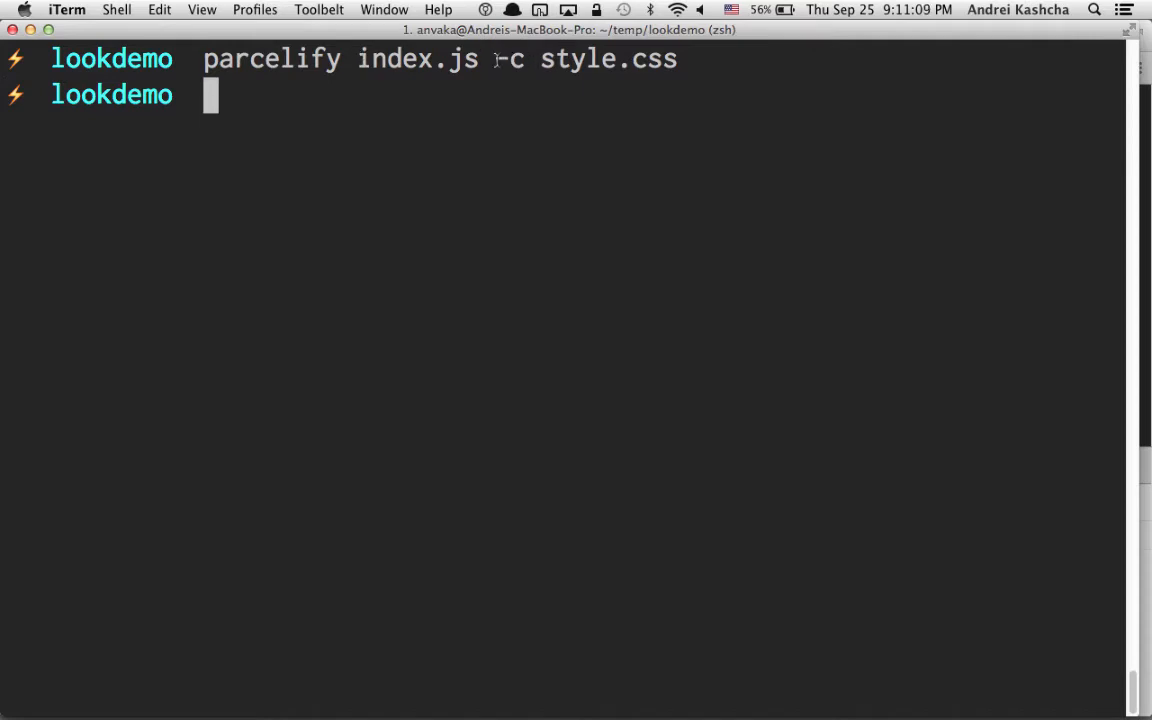
{"action": "double_click", "coordinate": [508, 58]}
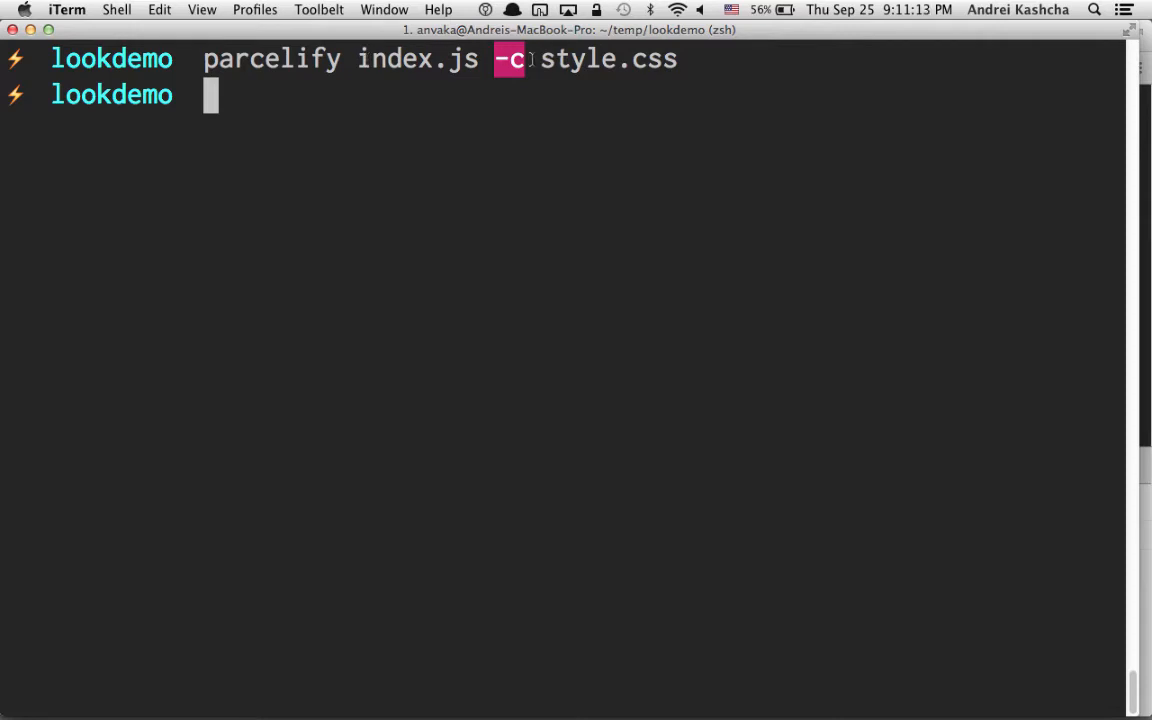
{"action": "type", "text": "ca"}
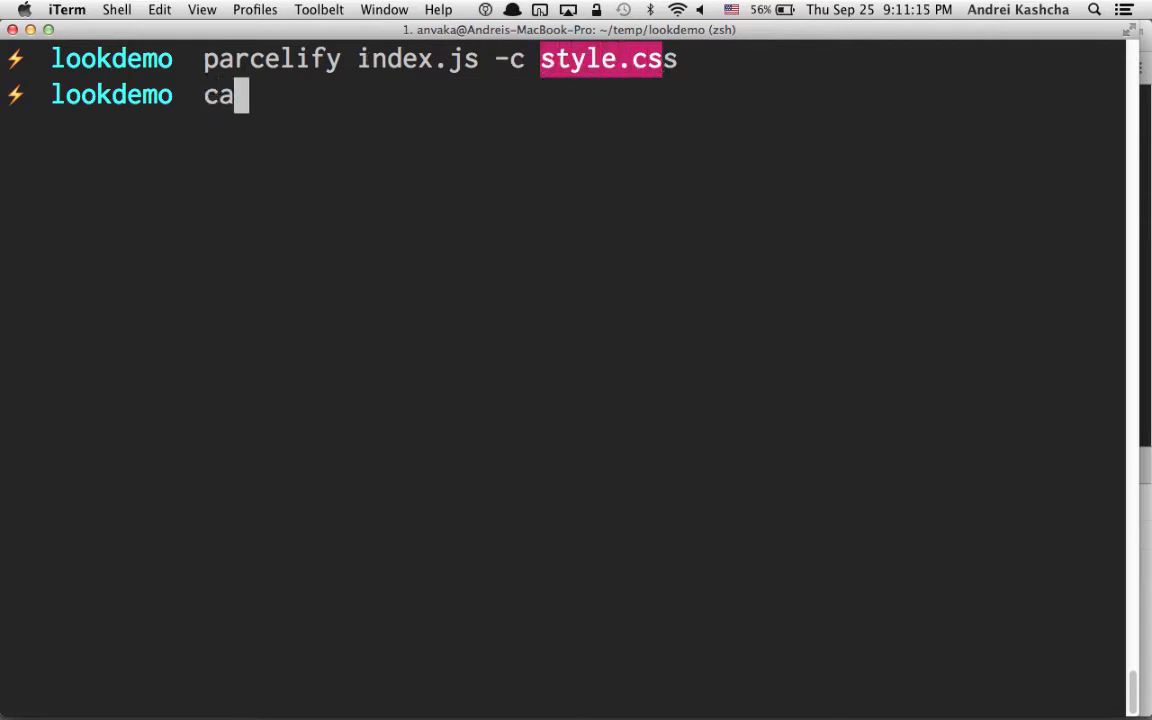
{"action": "key", "text": "Return"}
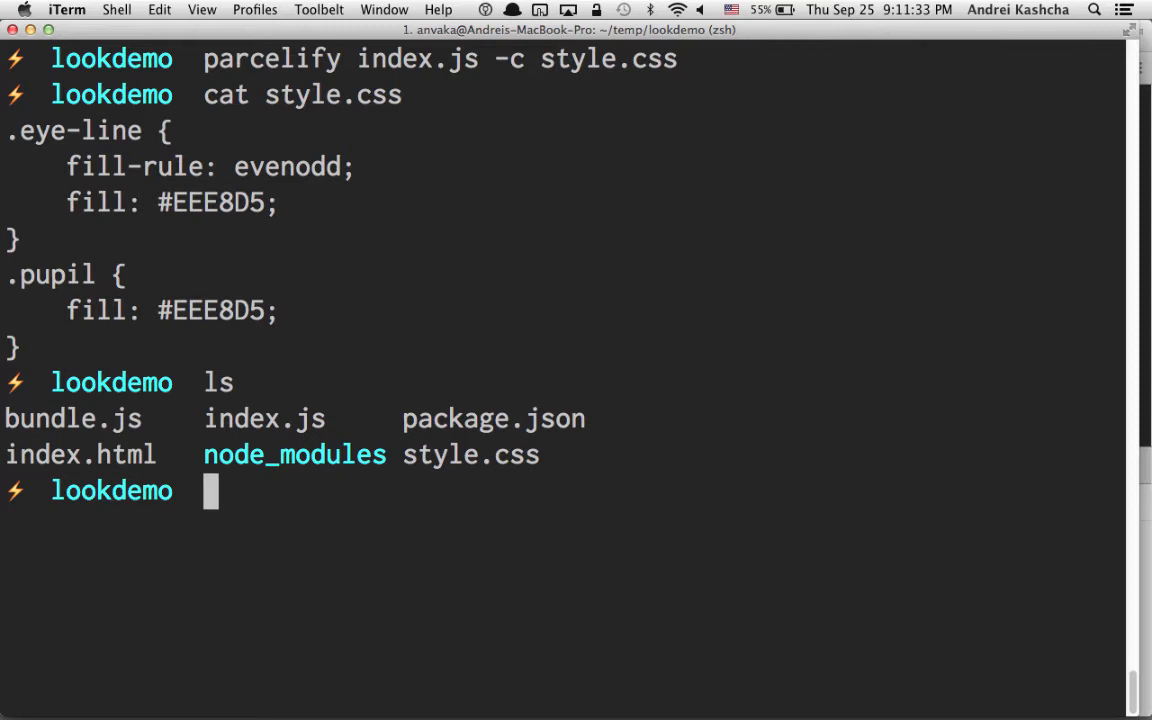
Reopen index.js in Vim to edit the Looker line.
{"action": "type", "text": "vim index.js"}
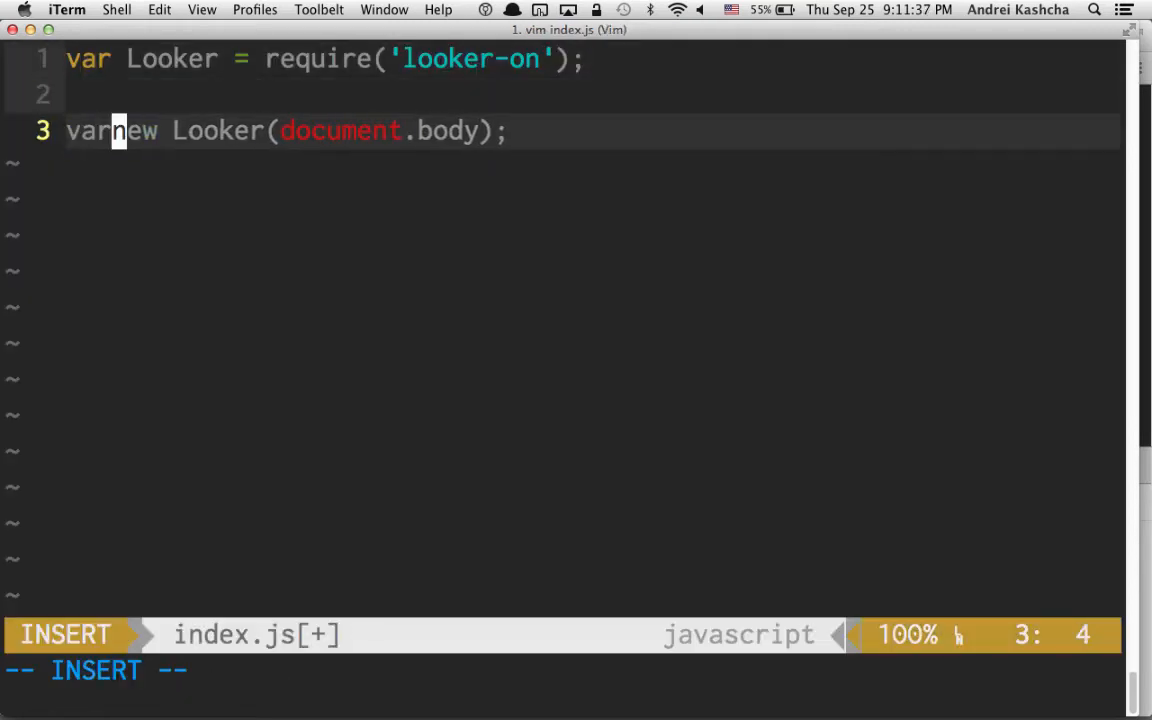
Store the Looker as eye and add a body mousemove listener calling eye.lookAt with e.clientX.
{"action": "type", "text": "eye ="}
{"action": "type", "text": "document."}
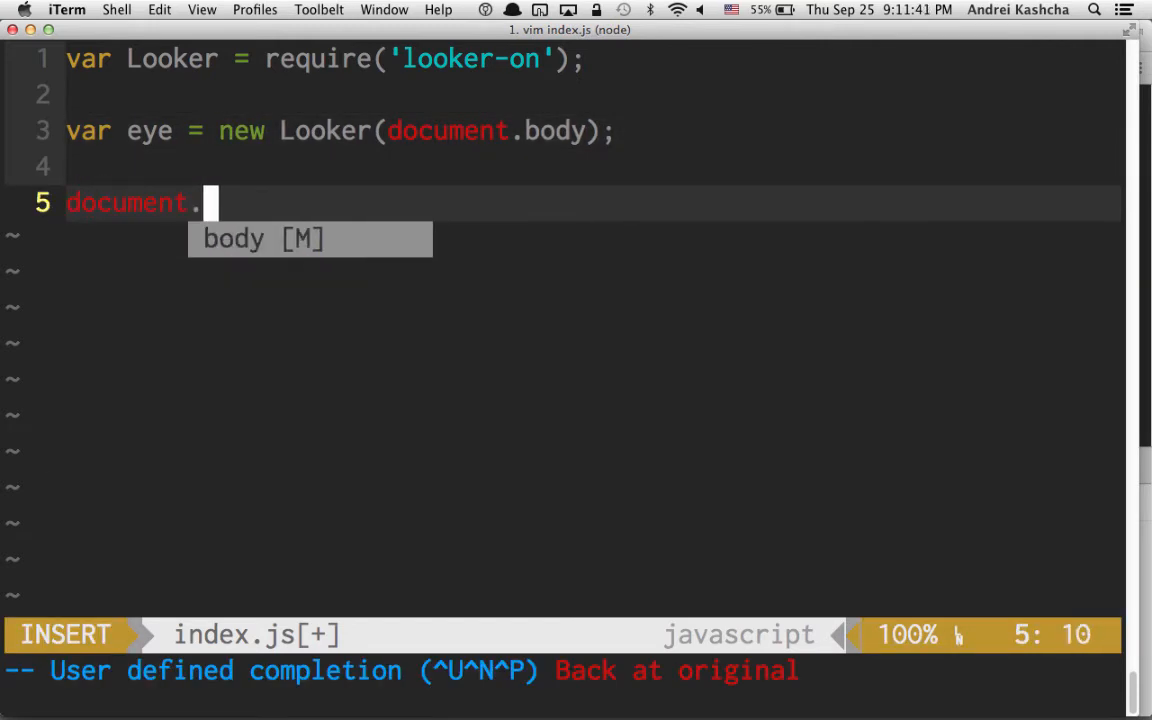
{"action": "type", "text": "body."}
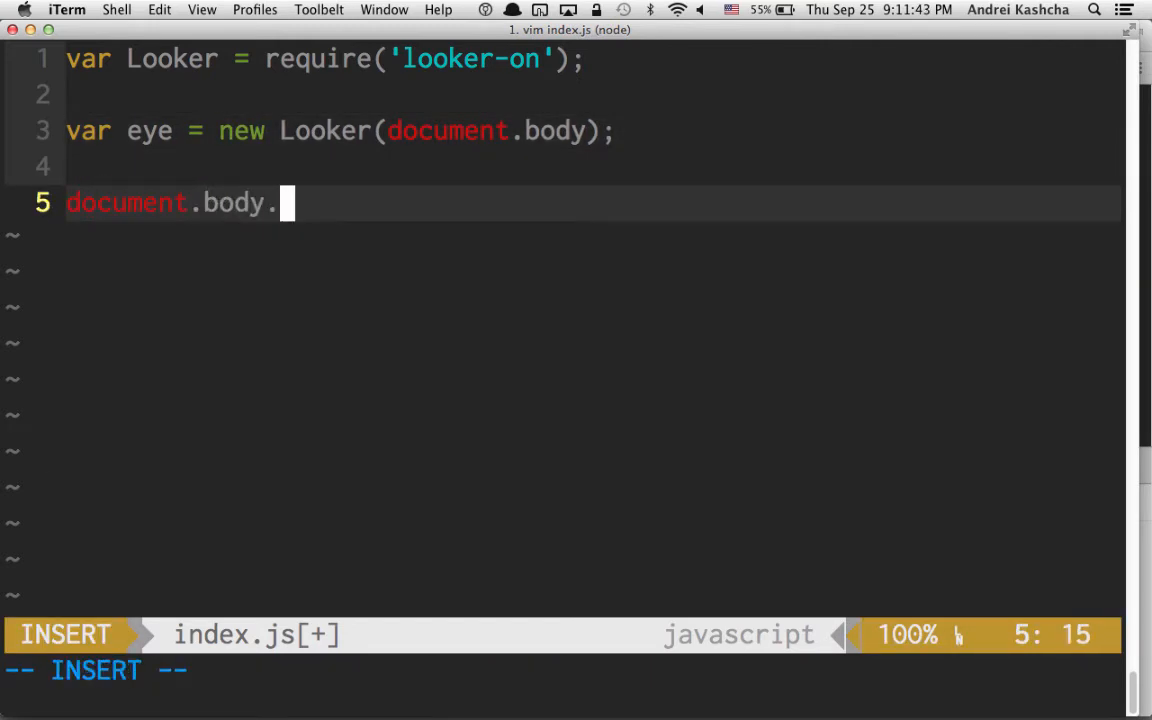
{"action": "type", "text": "addEventListener('mouse"}
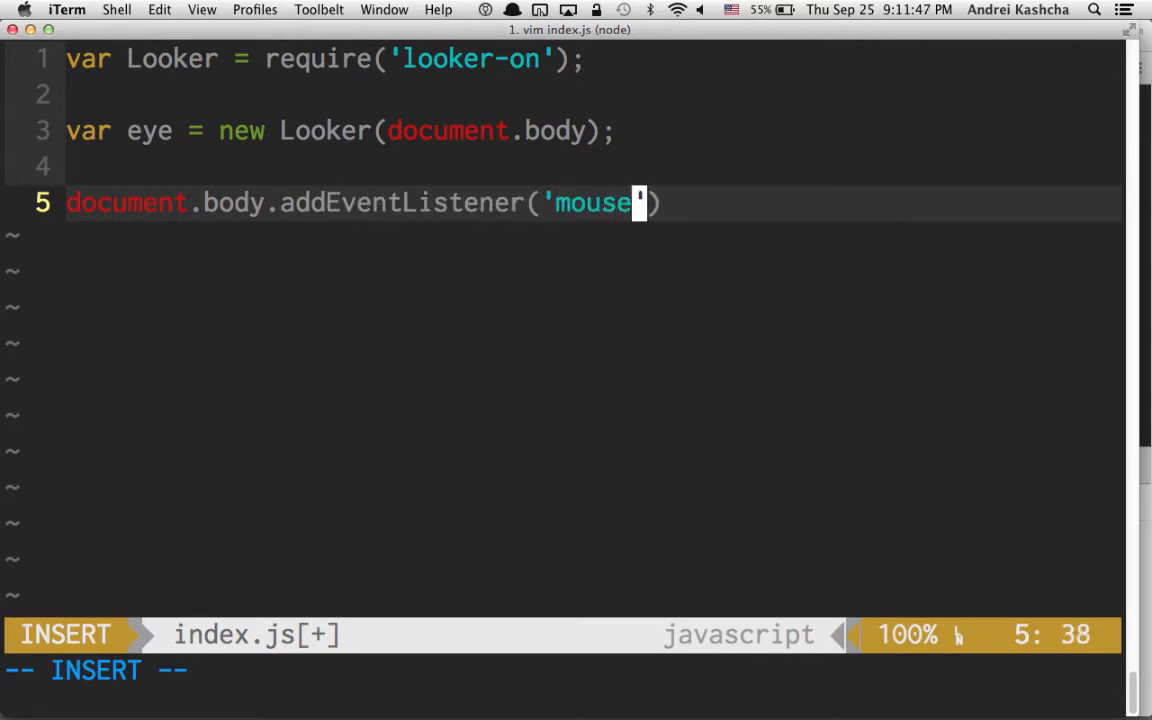
{"action": "type", "text": "move', function (e"}
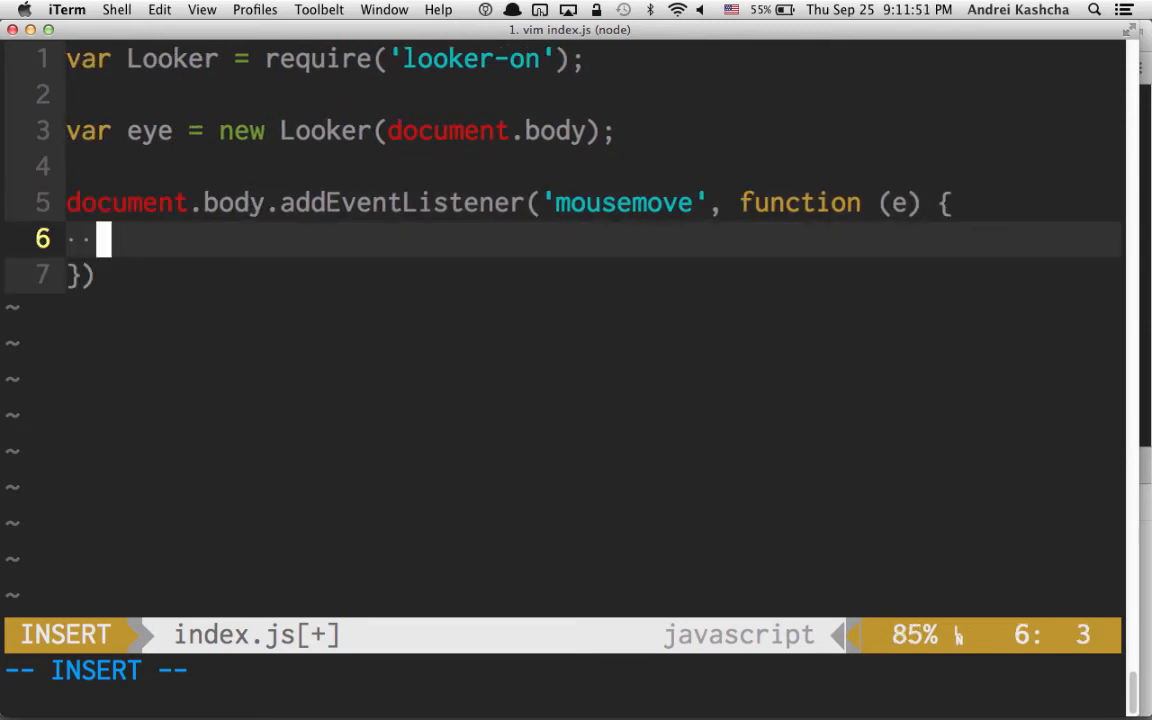
{"action": "type", "text": "eye.lookAt(e"}
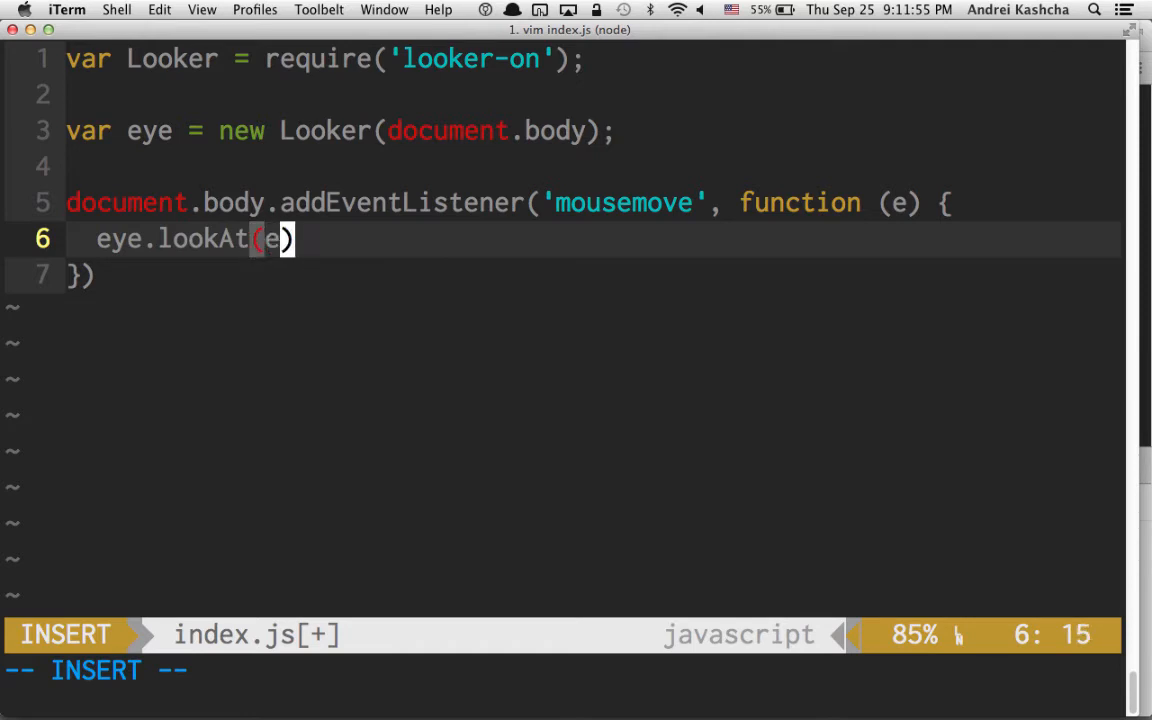
{"action": "type", "text": ".clientX"}
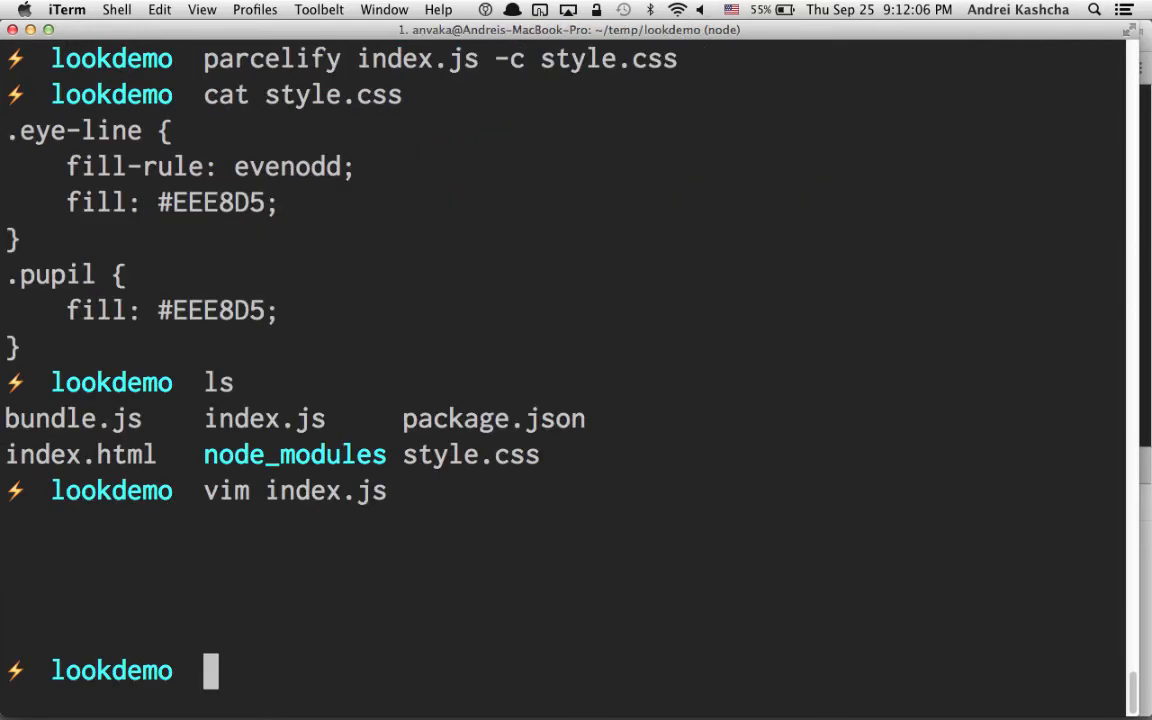
Rebuild bundle.js with browserify index.js > bundle.js and start Vim.
{"action": "type", "text": "browserify index.js > bundle.js"}
{"action": "type", "text": "vim"}
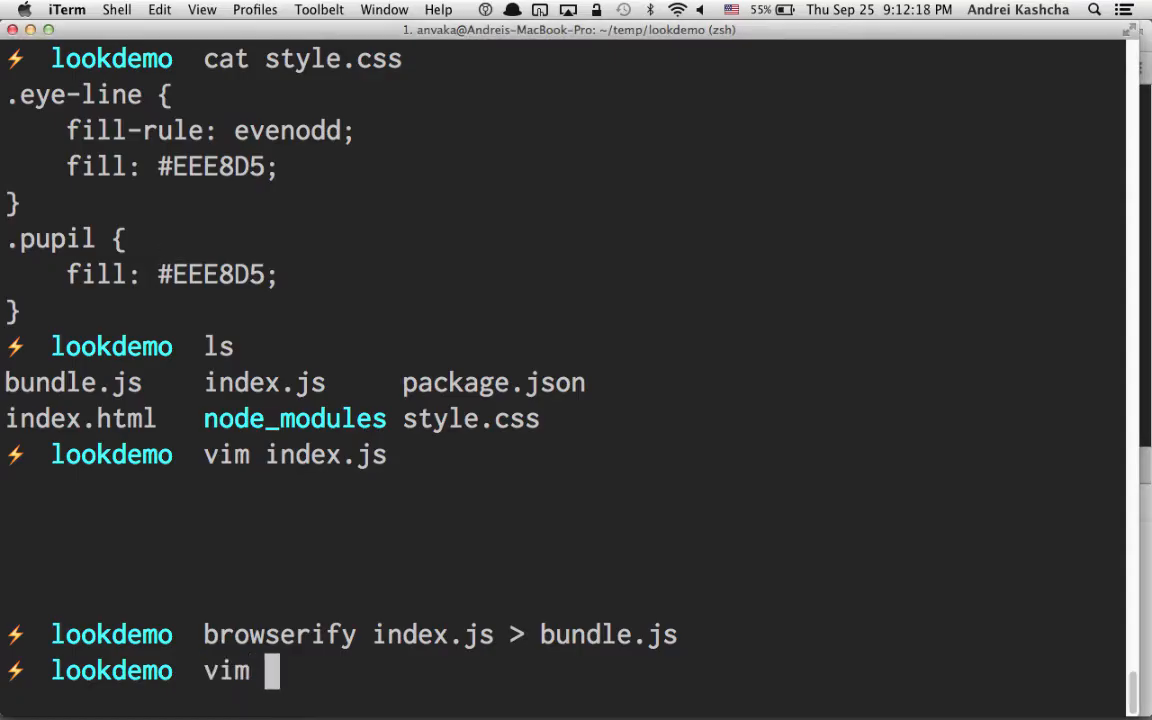
{"action": "key", "text": "Return"}
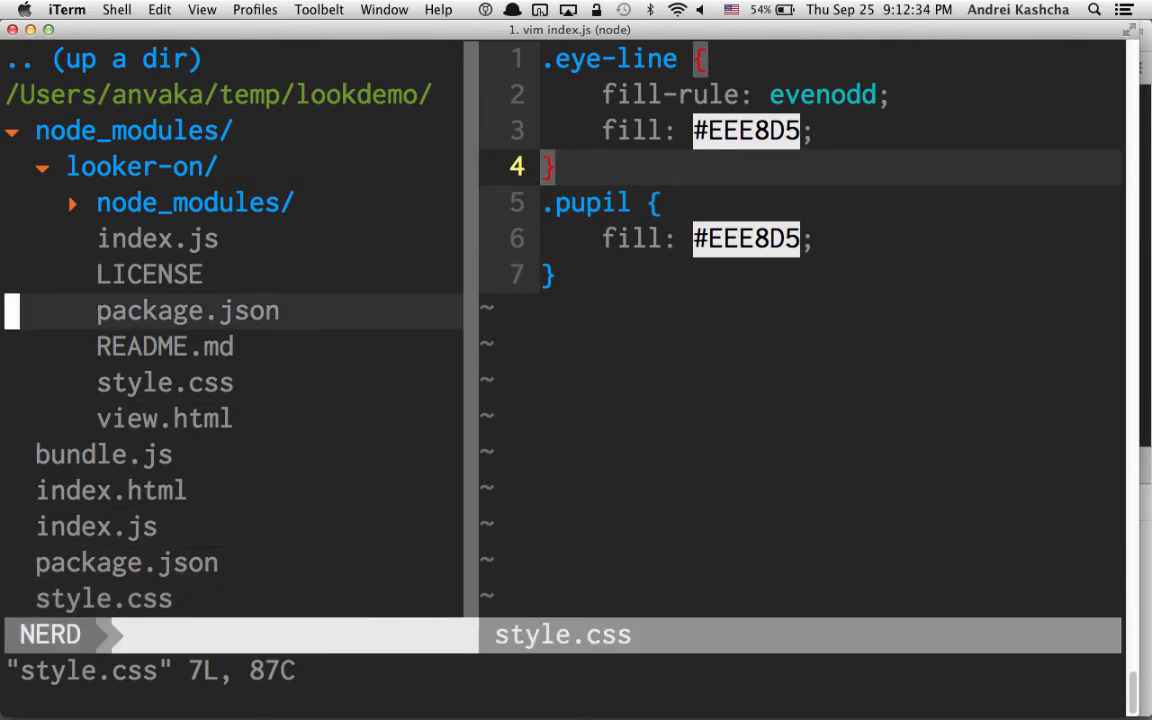
Show looker-on's package.json and highlight its "style": "*.css" entry.
{"action": "left_click", "coordinate": [188, 310]}
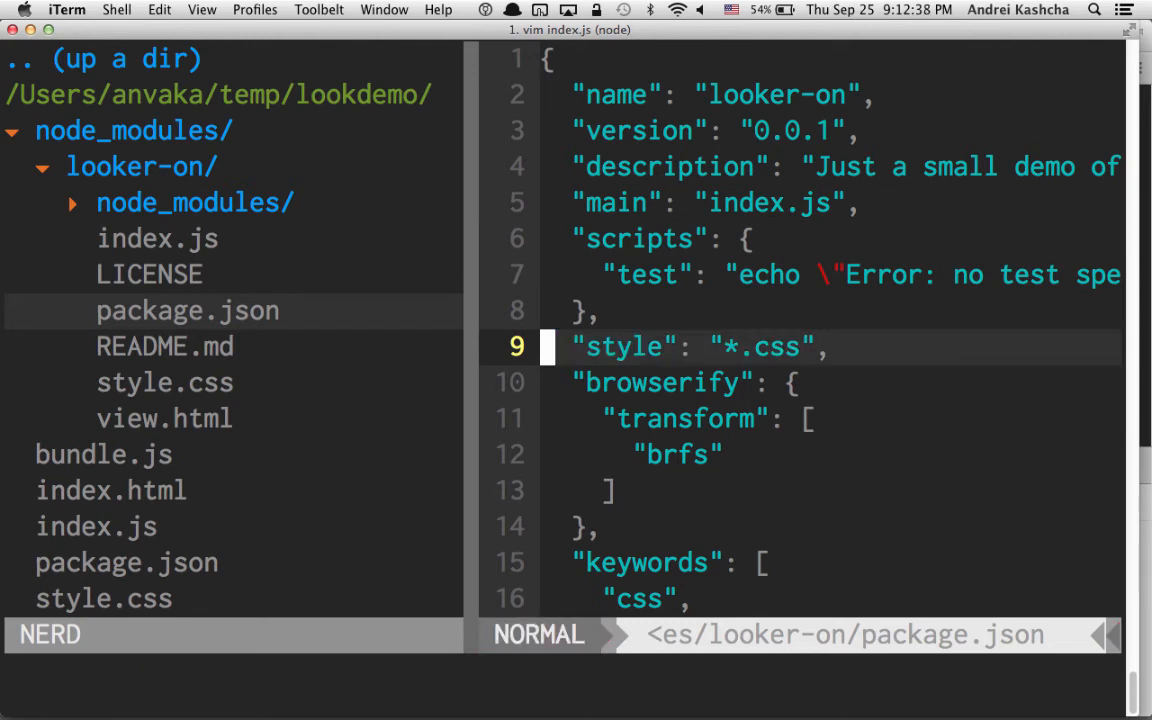
{"action": "key", "text": "V"}
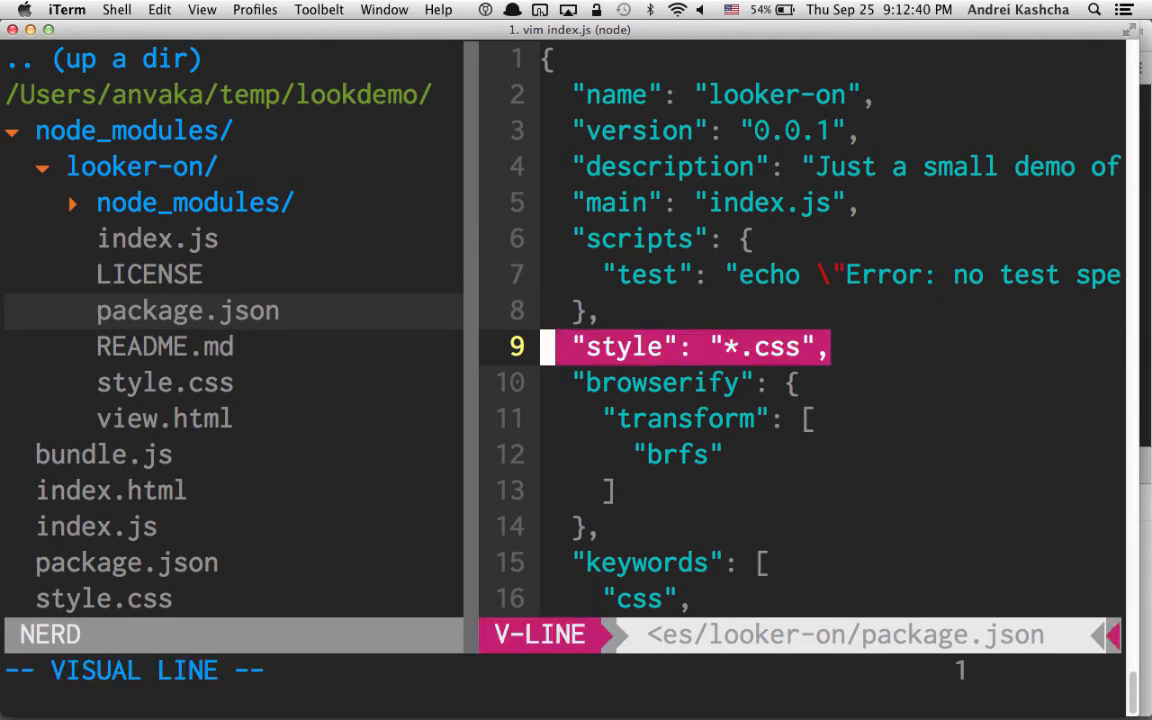
{"action": "key", "text": "escape"}
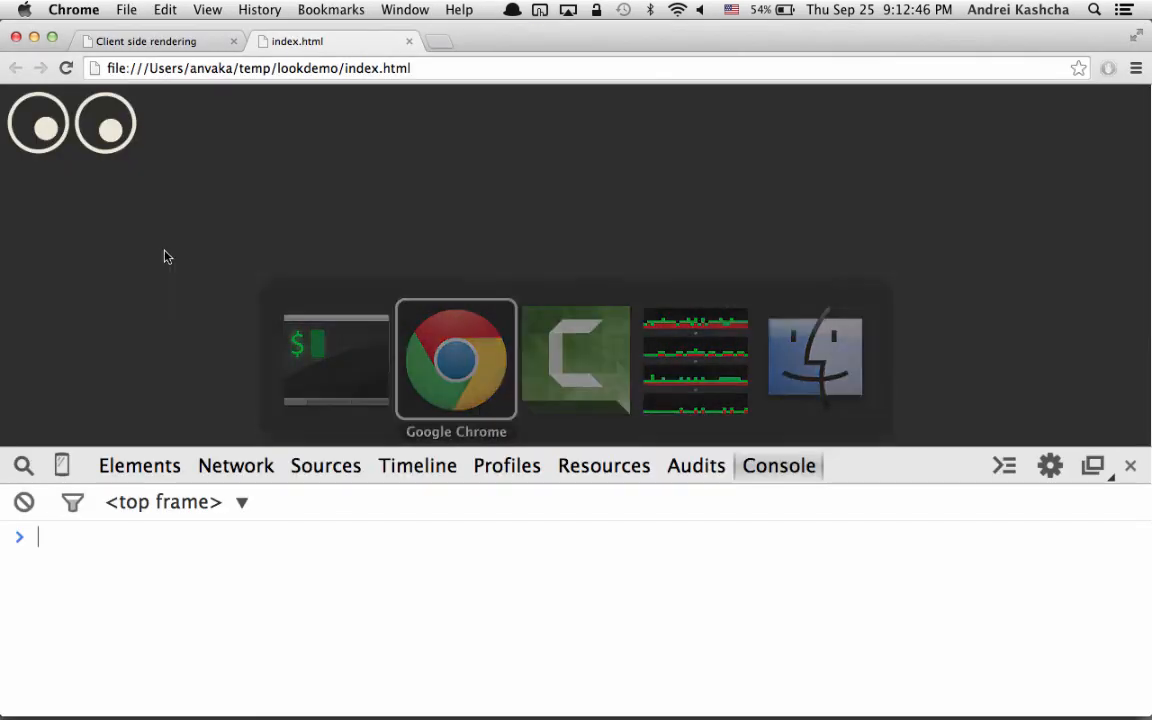
Inspect Element on the two styled eyes in Chrome to see their markup.
{"action": "right_click", "coordinate": [104, 122]}
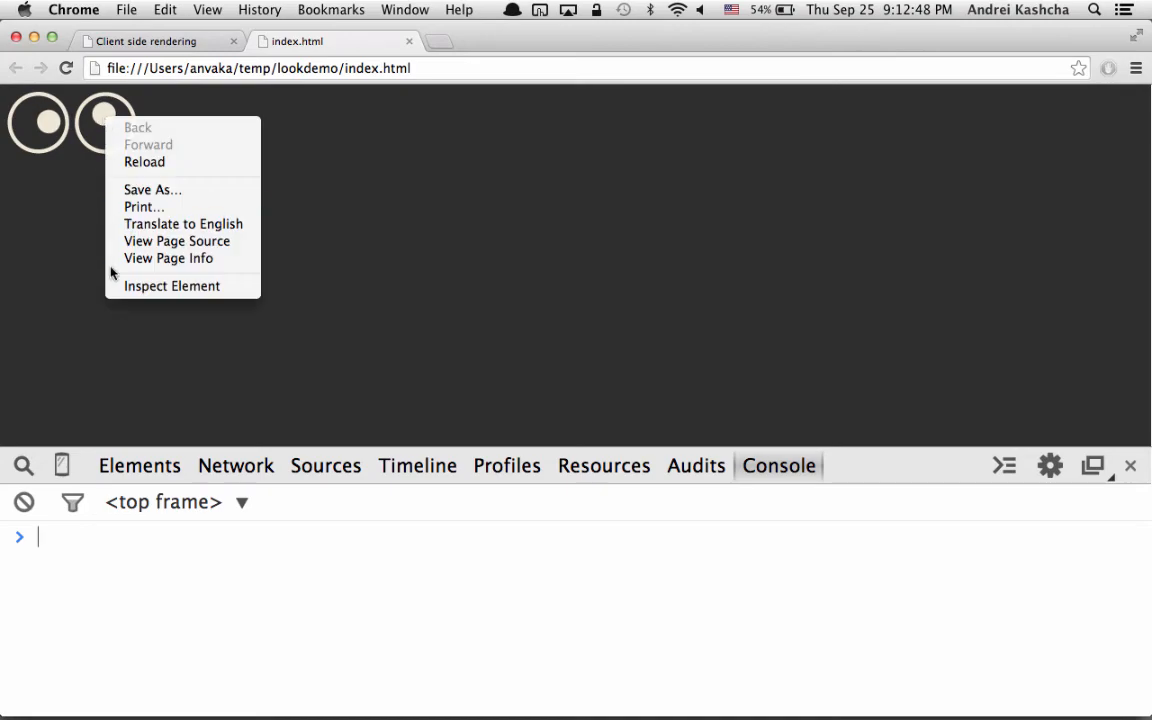
{"action": "left_click", "coordinate": [172, 284]}
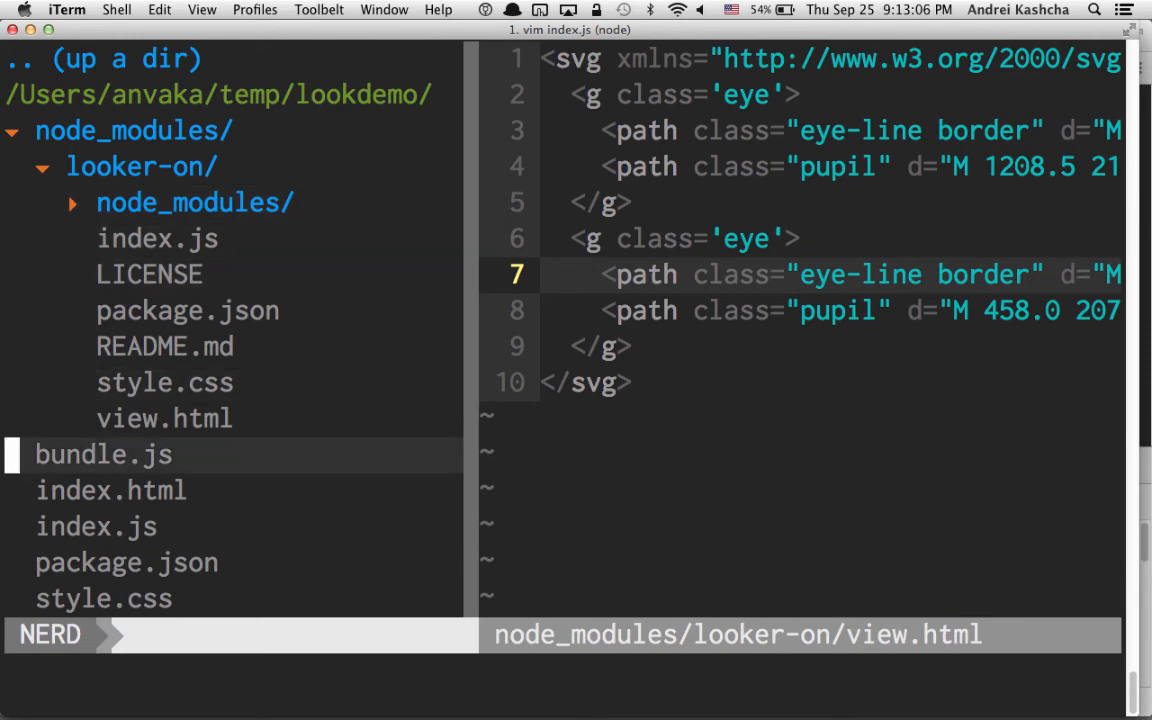
Read looker-on's index.js: the view.html template load, lookAt forwarding, and pupil-angle math.
{"action": "left_click", "coordinate": [104, 454]}
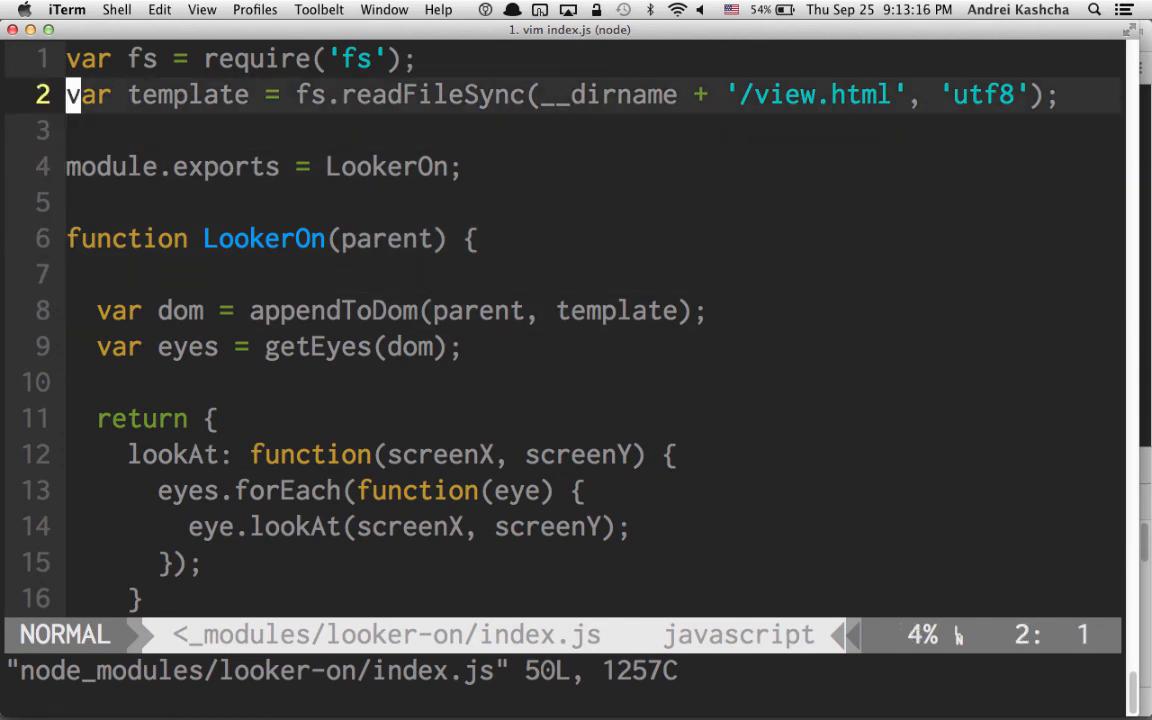
{"action": "key", "text": "V"}
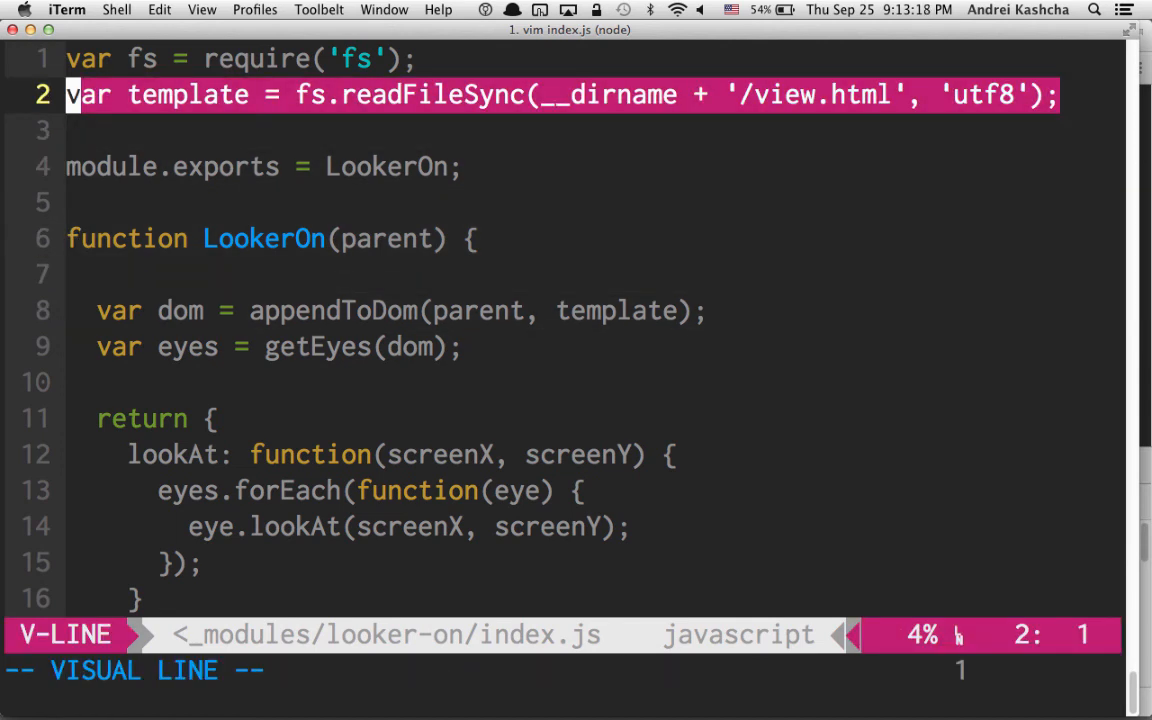
{"action": "key", "text": "Escape"}
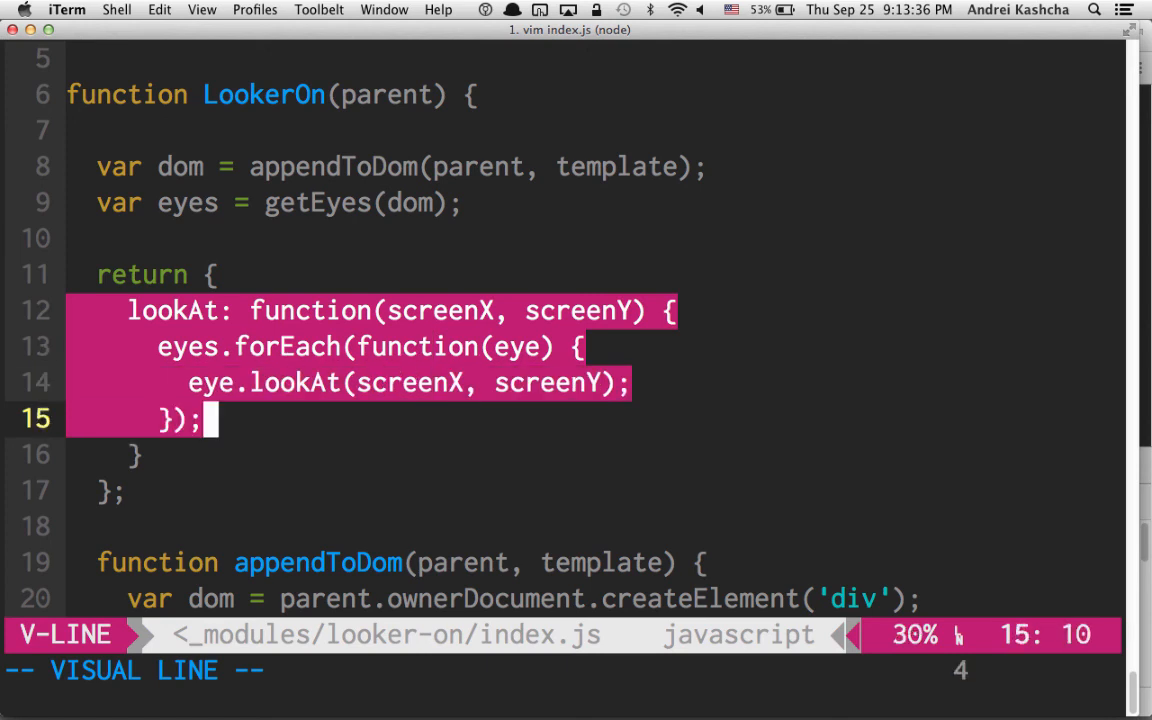
{"action": "key", "text": "Escape"}
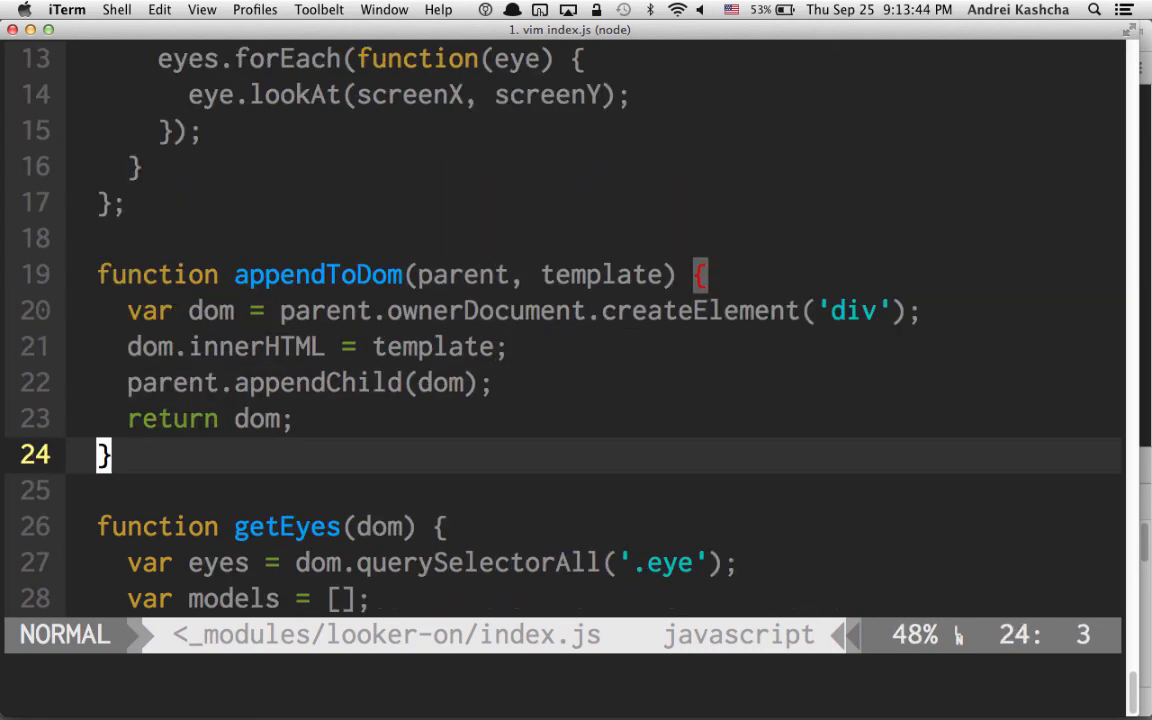
{"action": "scroll", "scroll_direction": "down", "scroll_amount": 3}
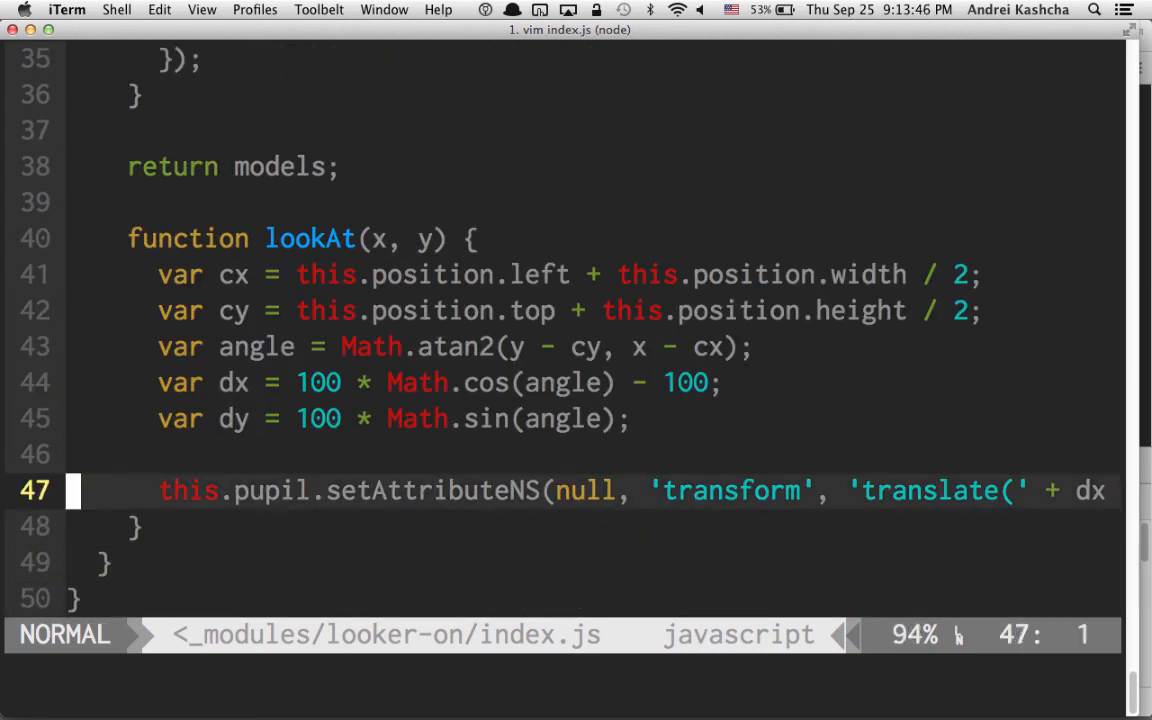